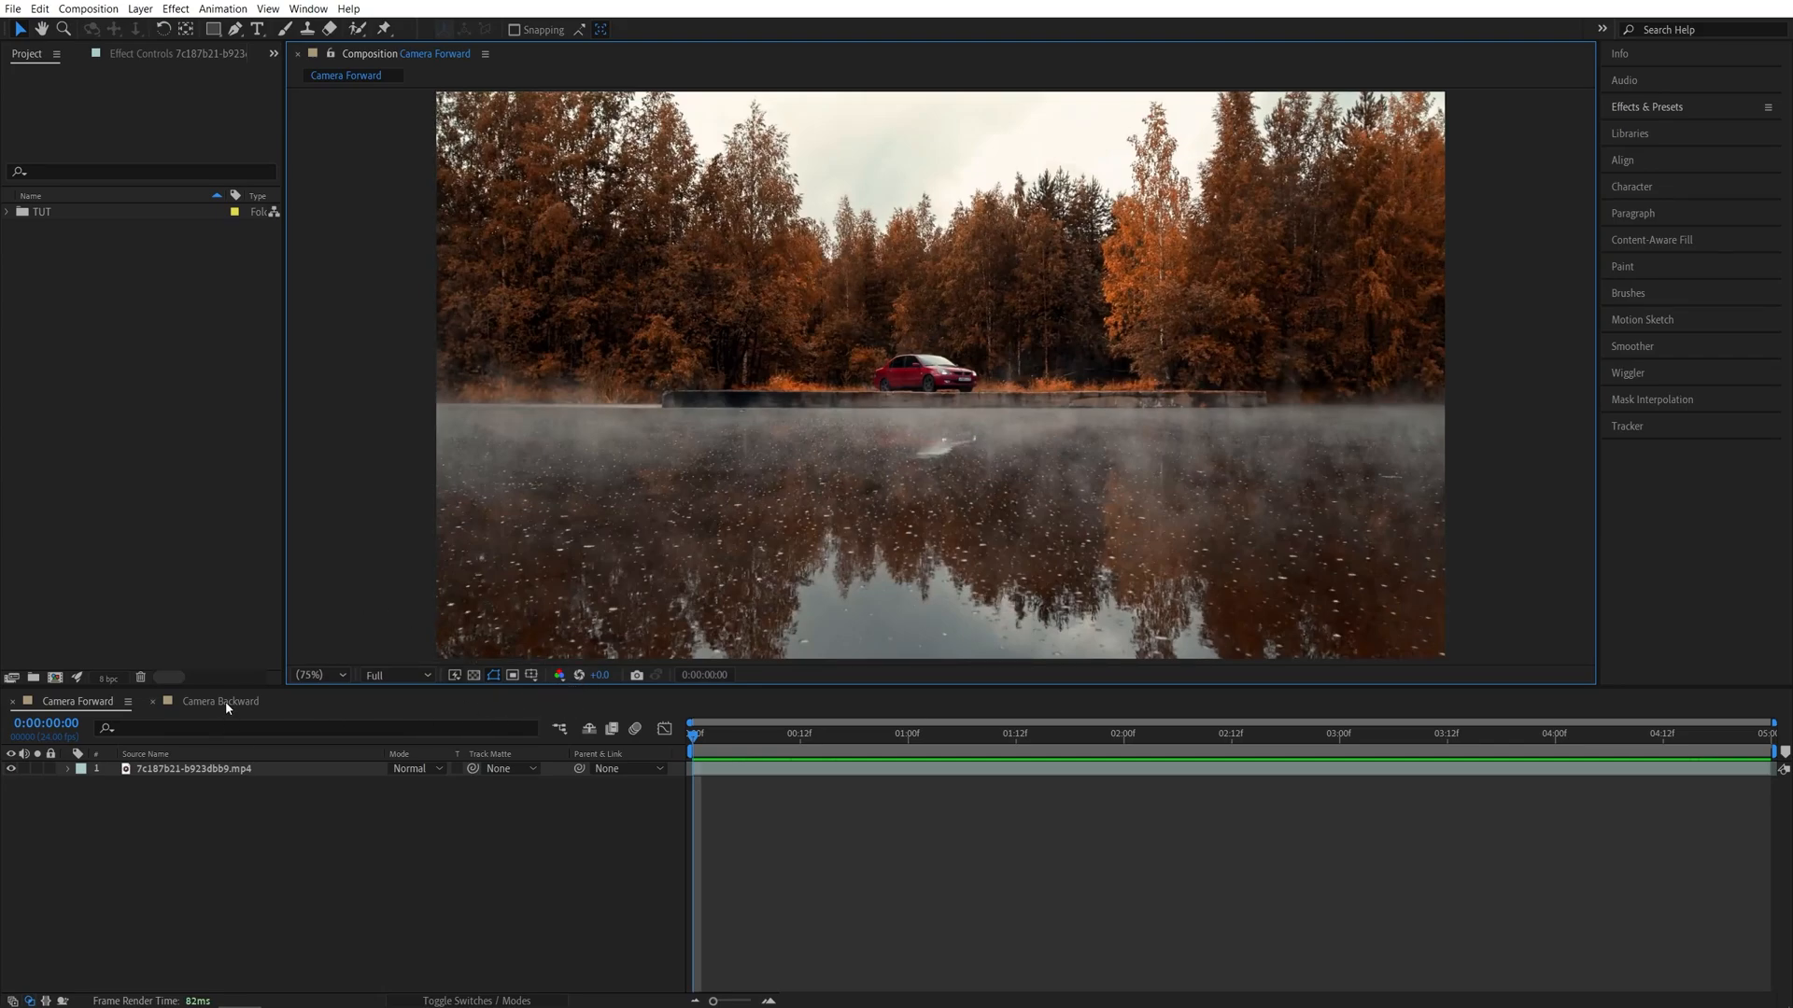
- Compare the Camera Backward and Camera Forward comps, ending on Camera Forward's first frame
click(220, 701)
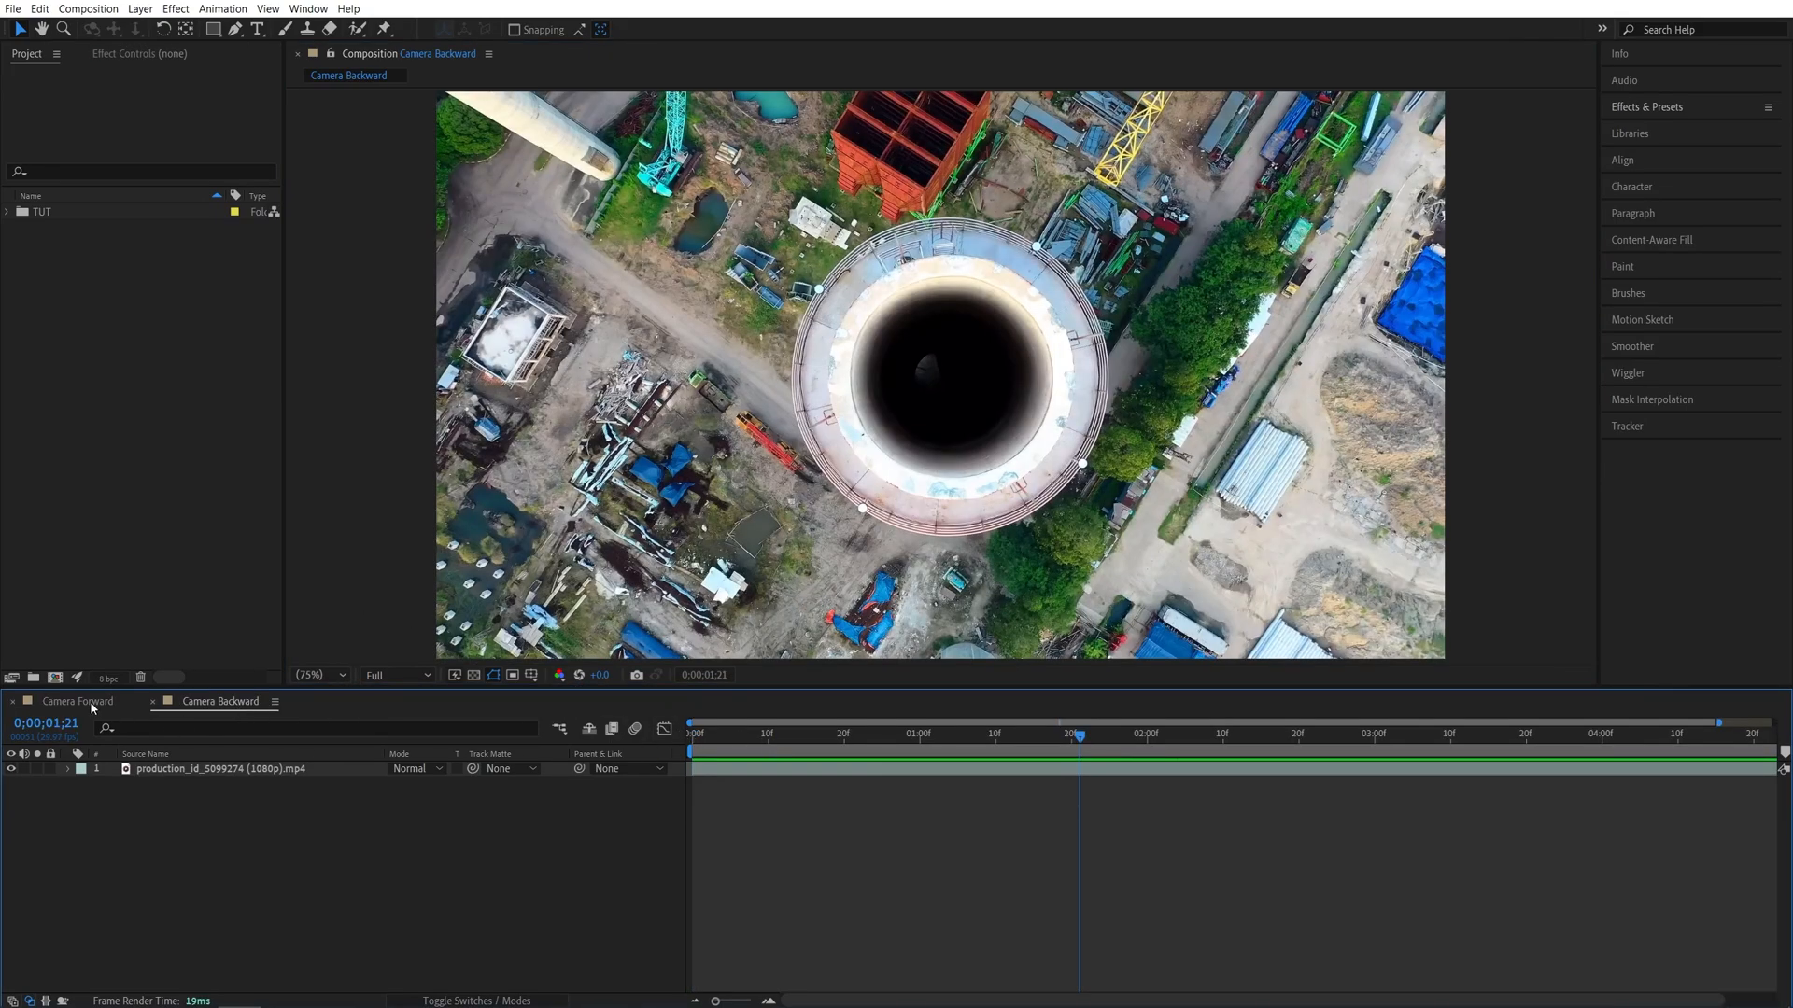
click(77, 701)
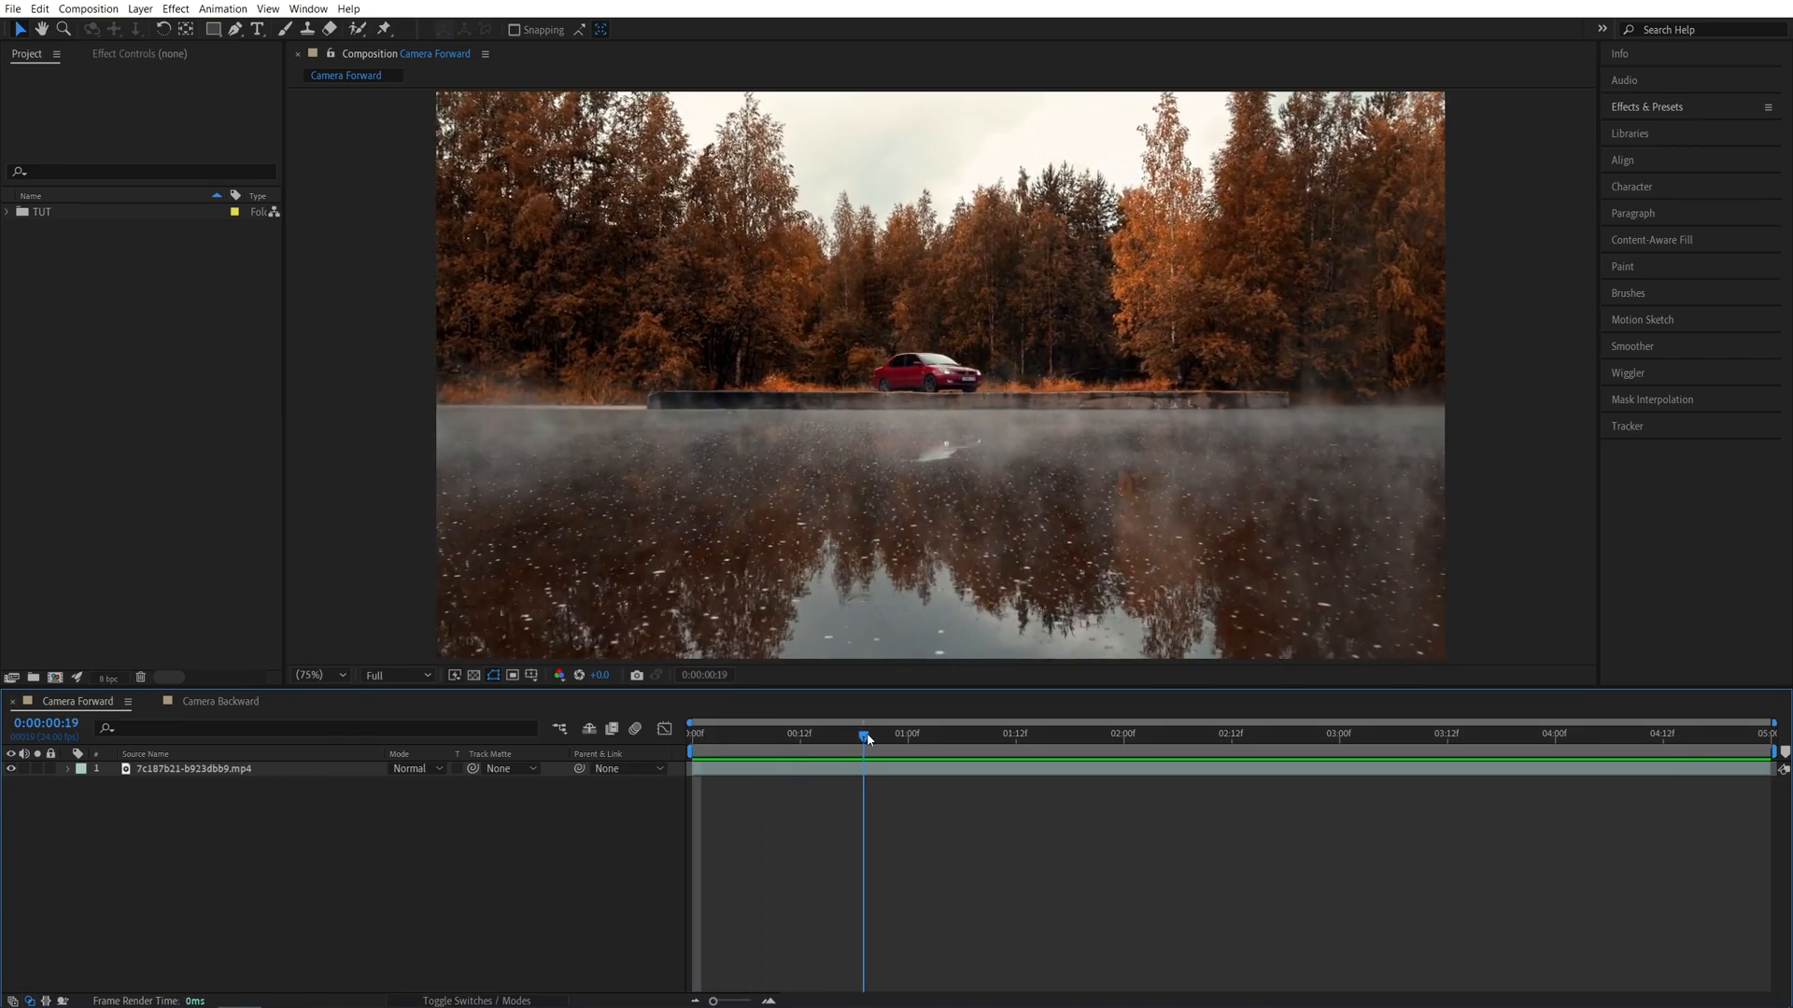
click(219, 701)
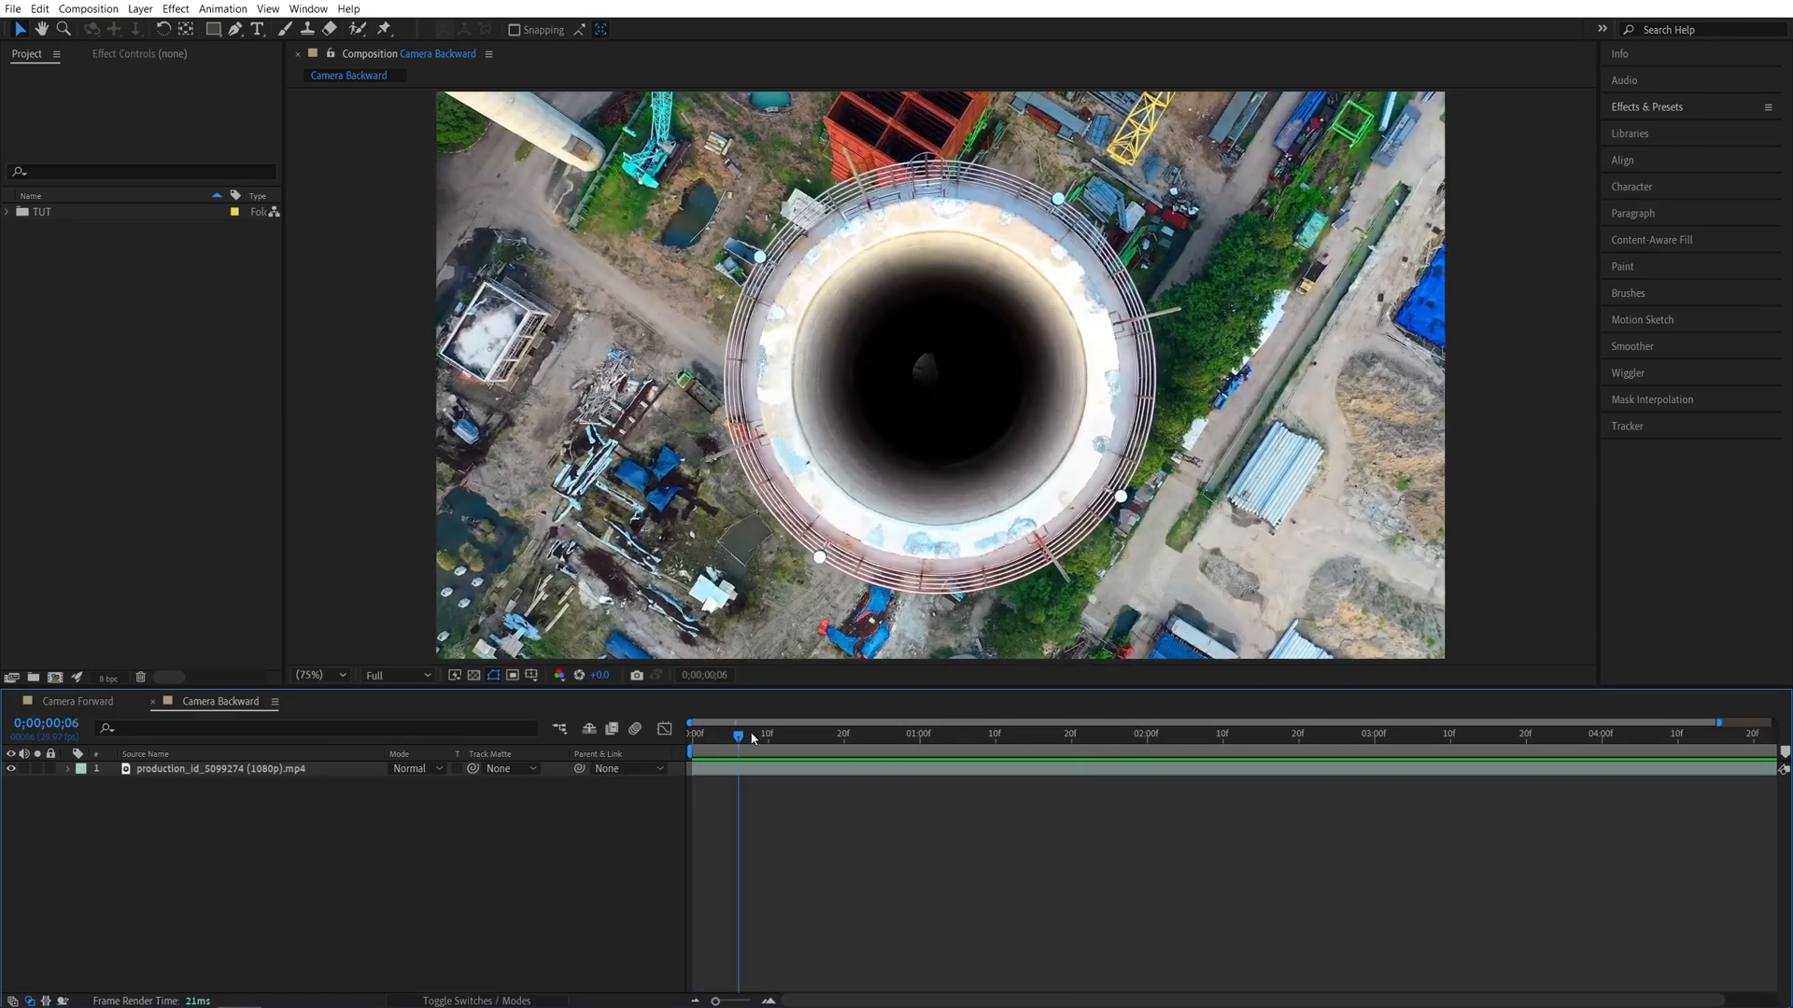
click(77, 702)
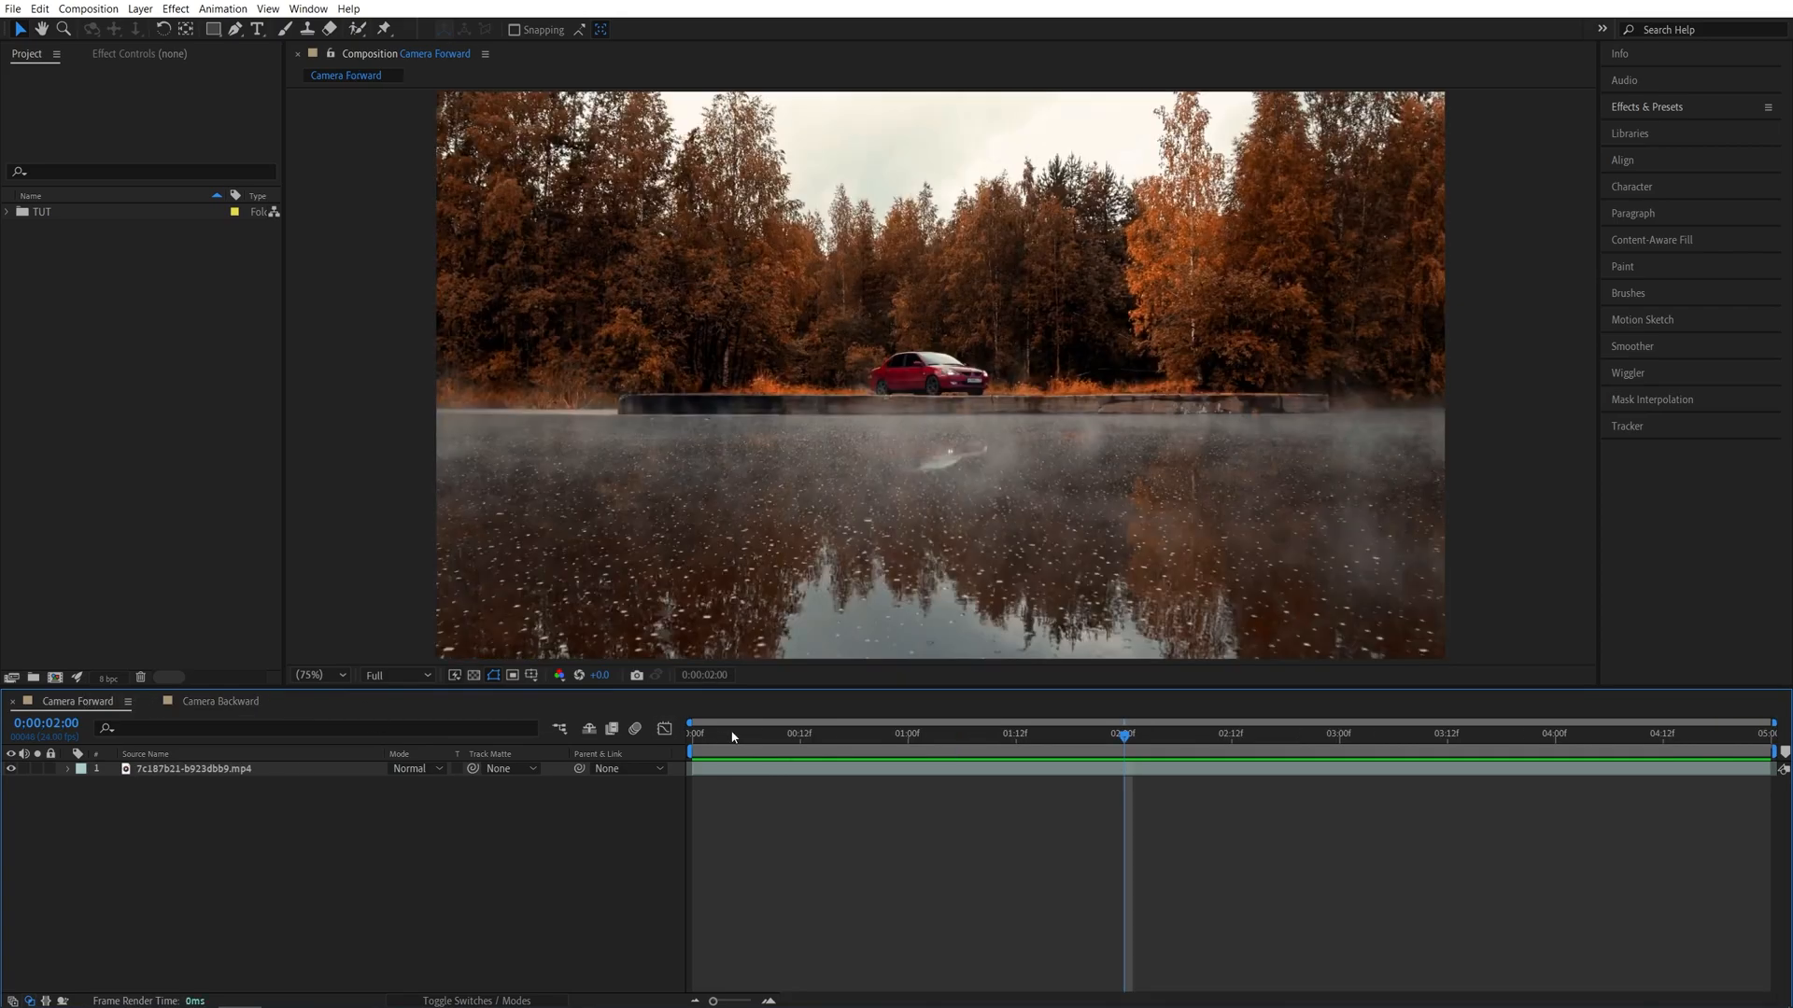
click(806, 733)
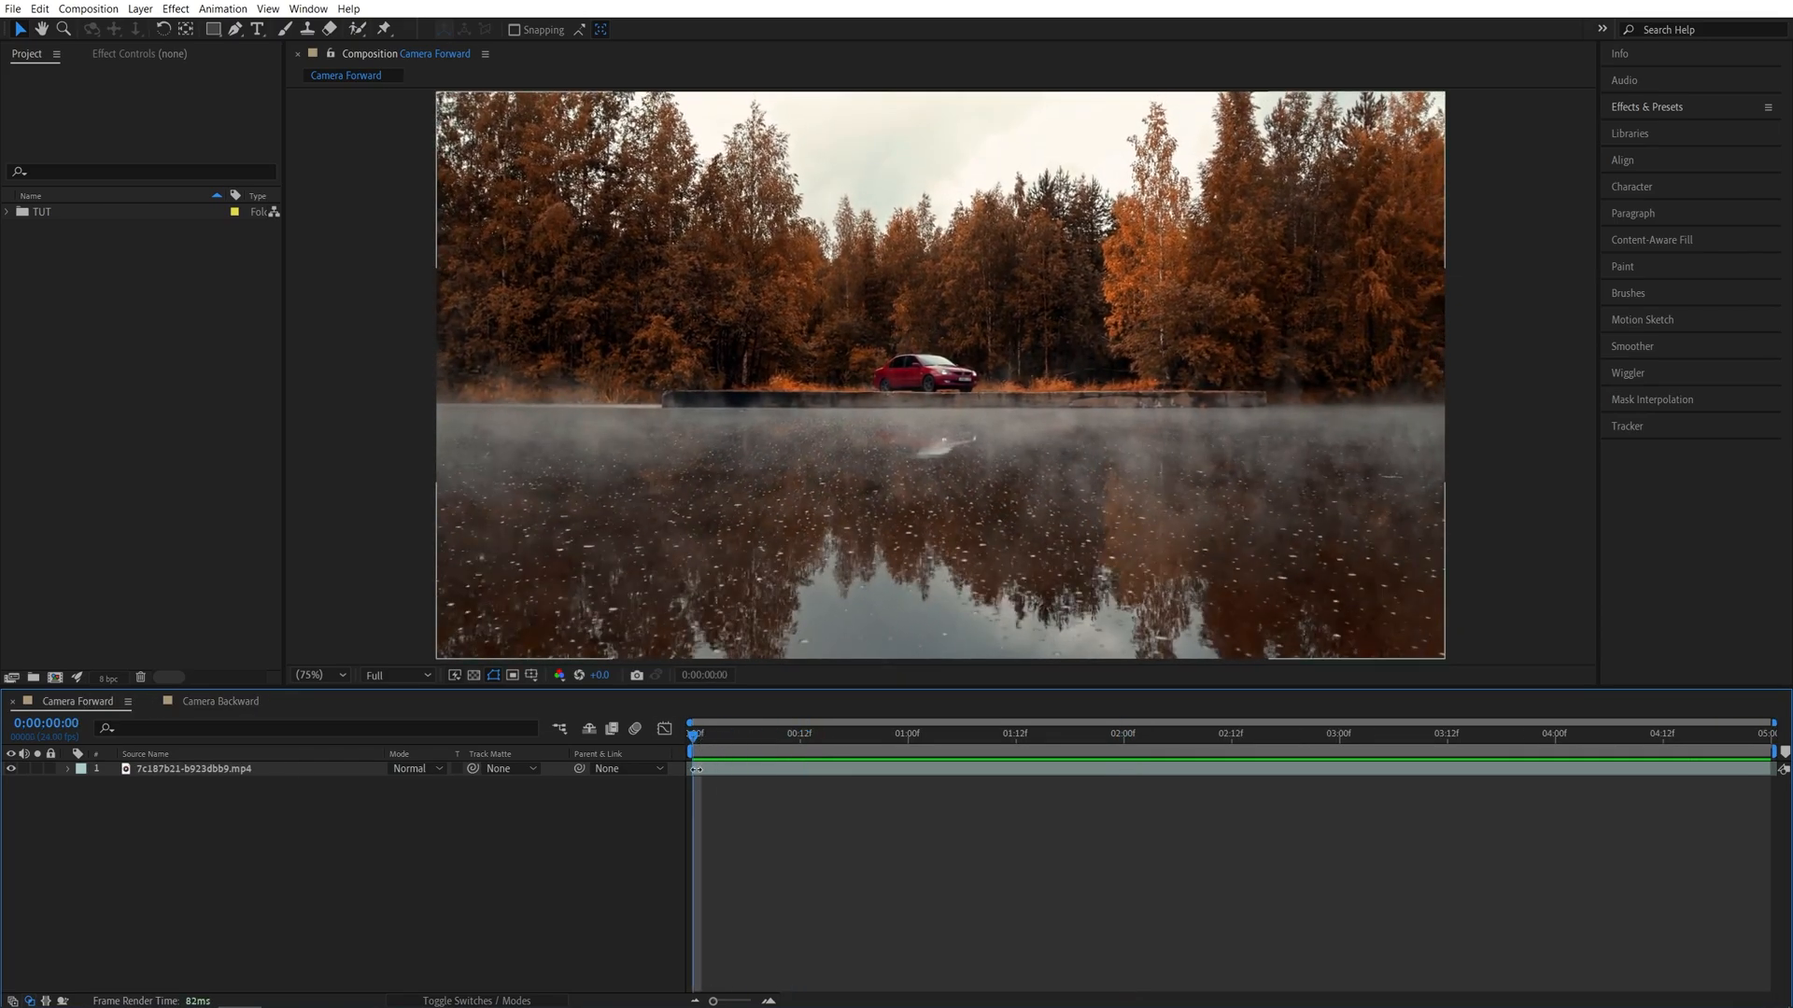
- Select the forest layer, expand its Transform properties and start Scale keyframing
click(194, 768)
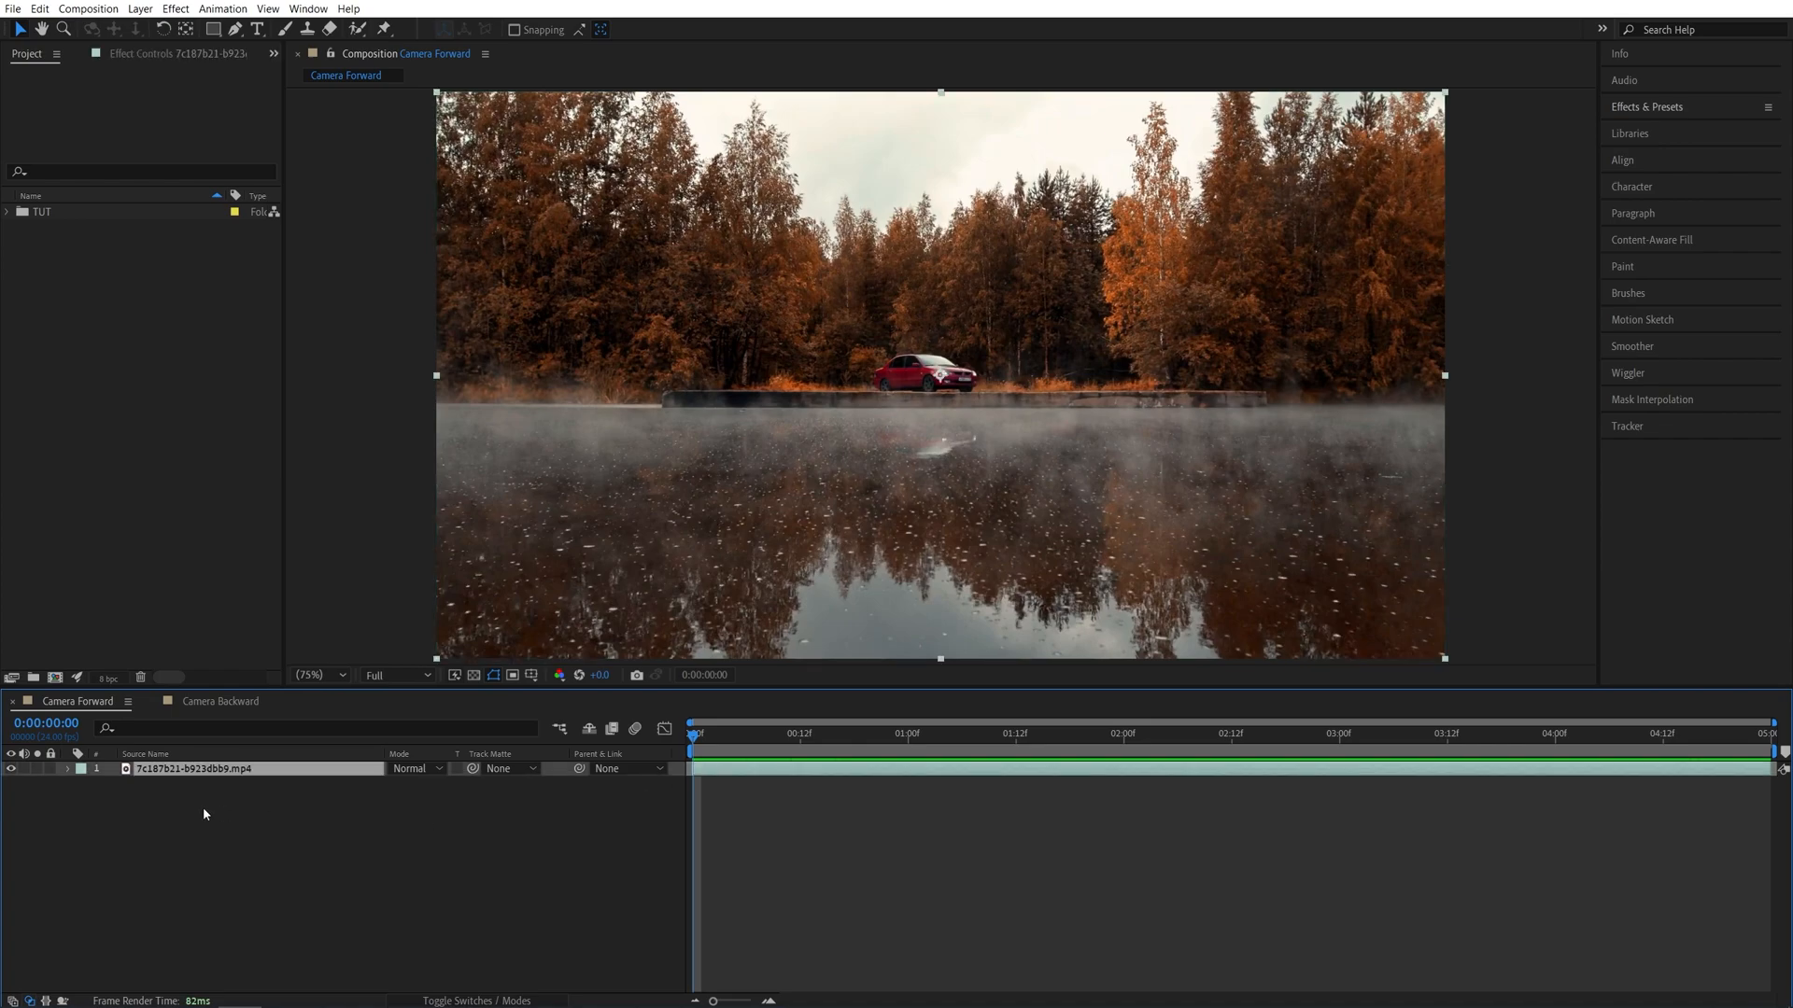
click(67, 769)
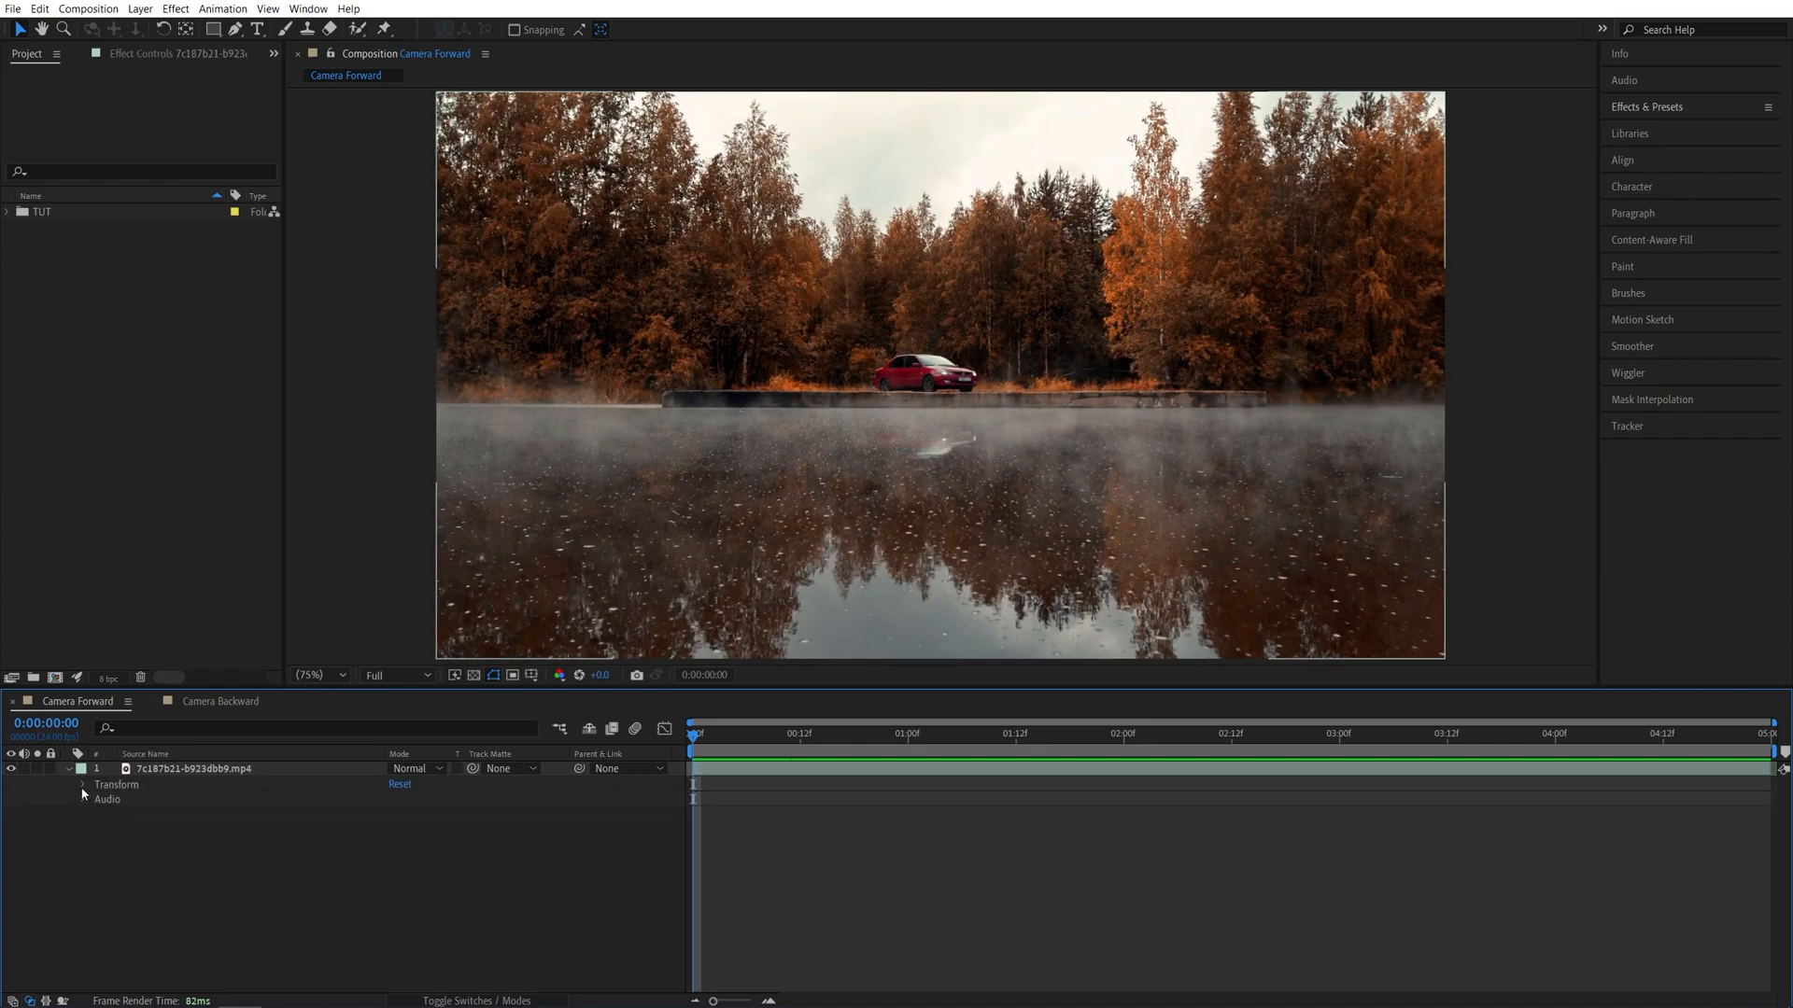
click(112, 814)
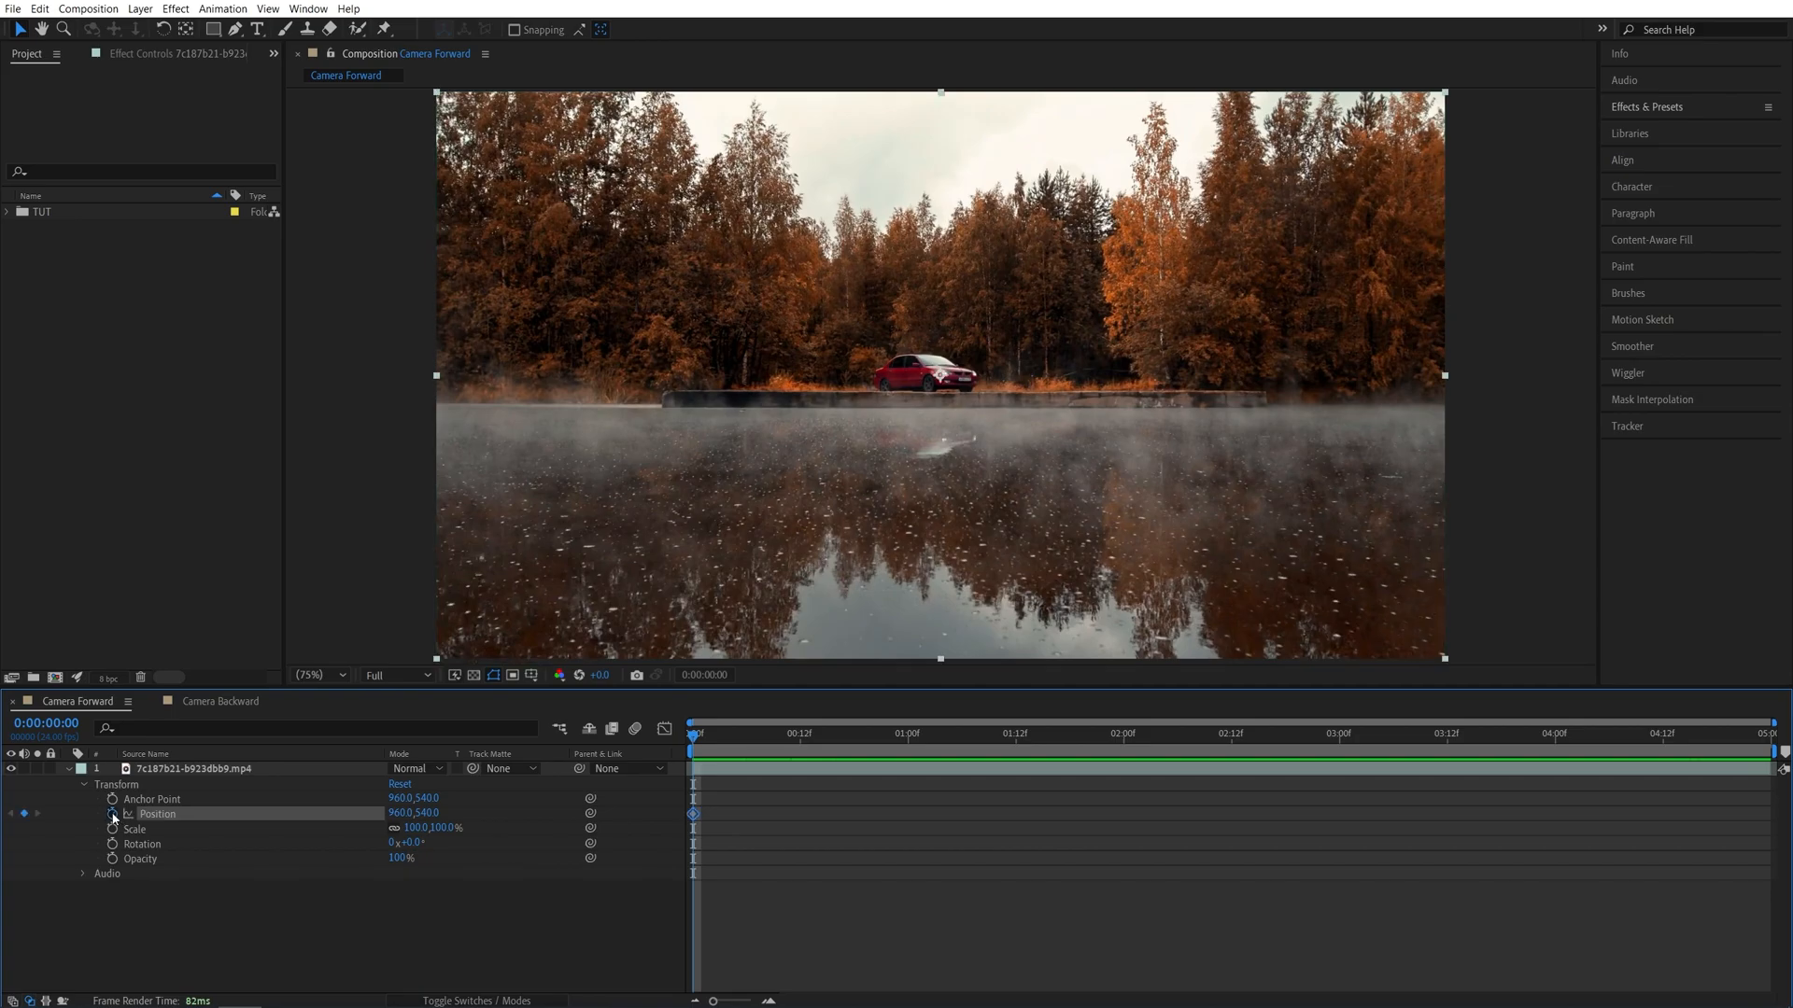
click(149, 828)
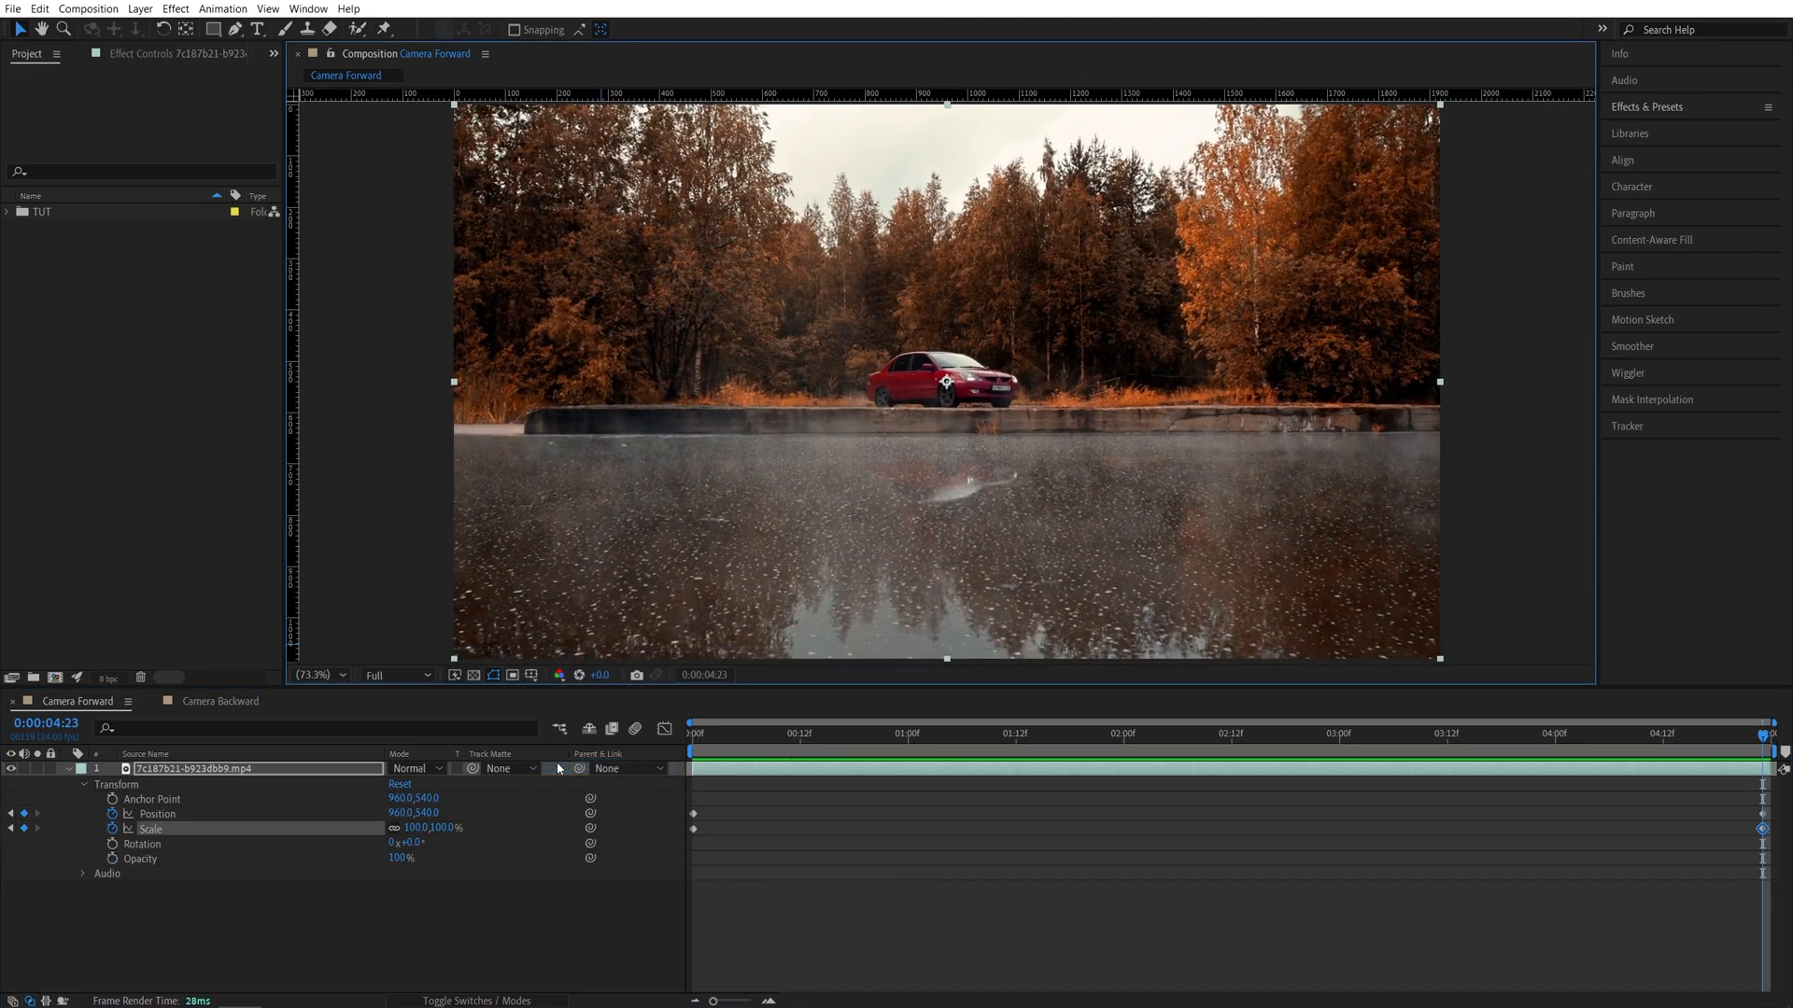
mouse_move(891, 368)
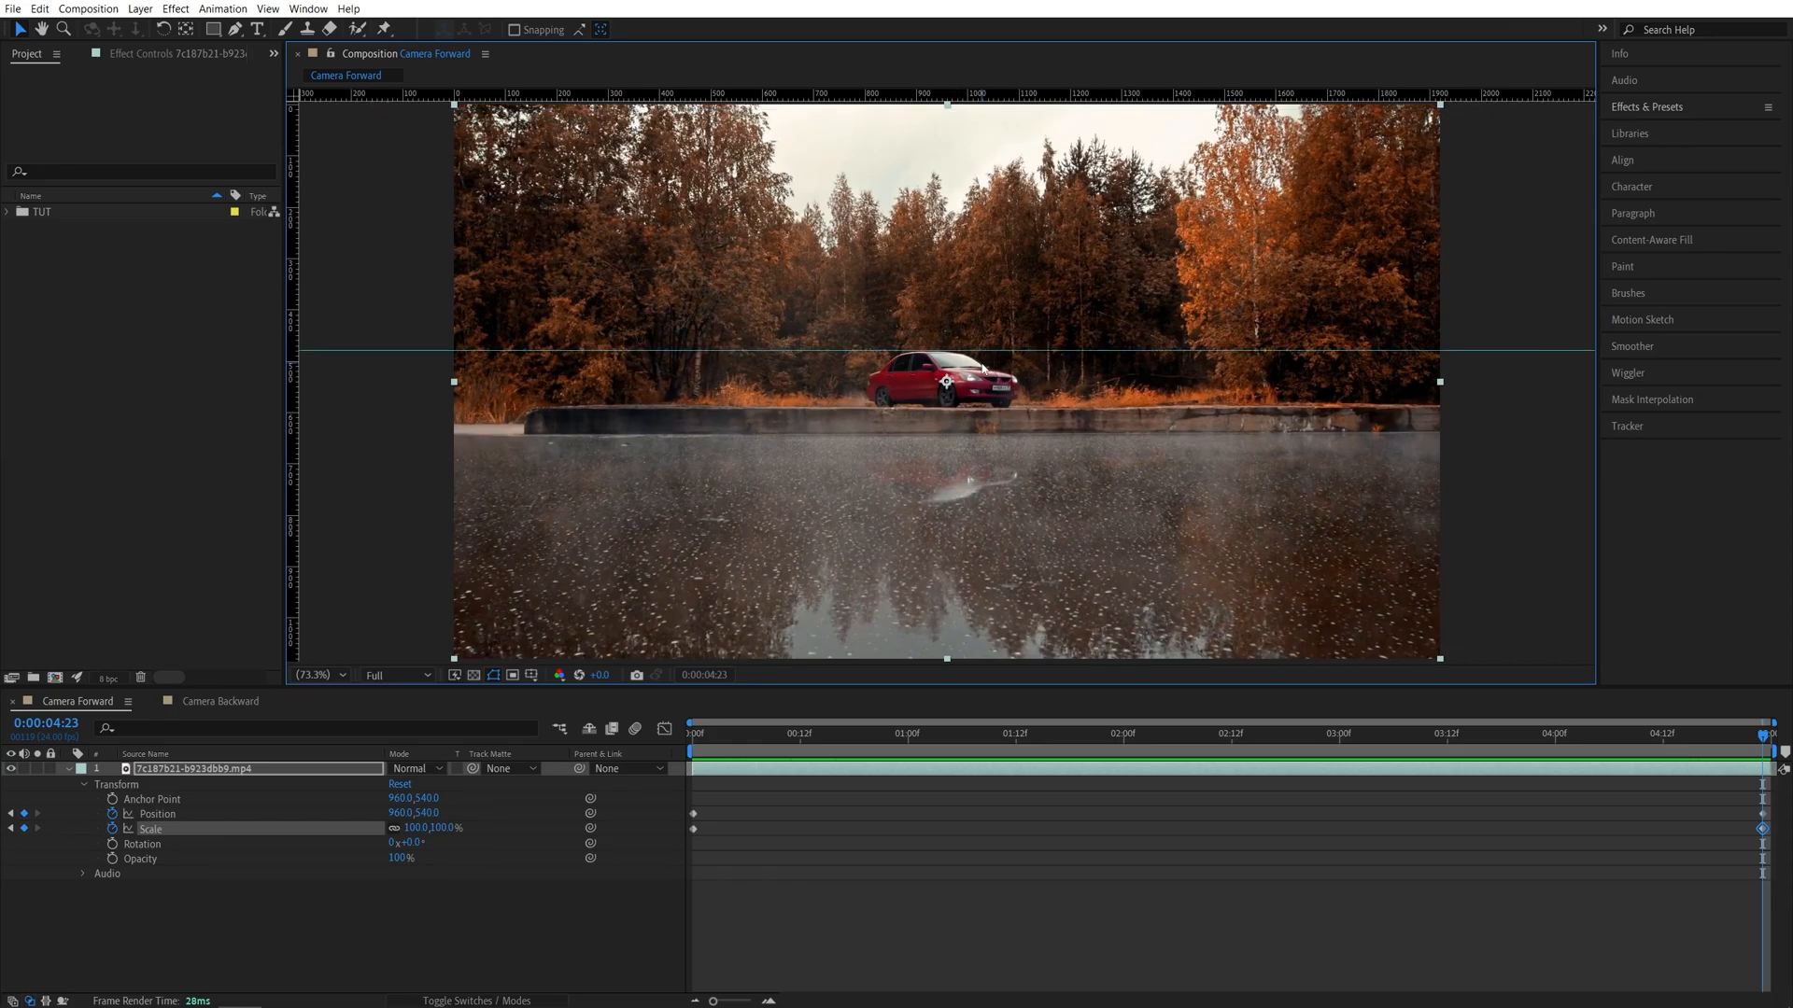
- Return the playhead to the forest clip's first frame
click(693, 733)
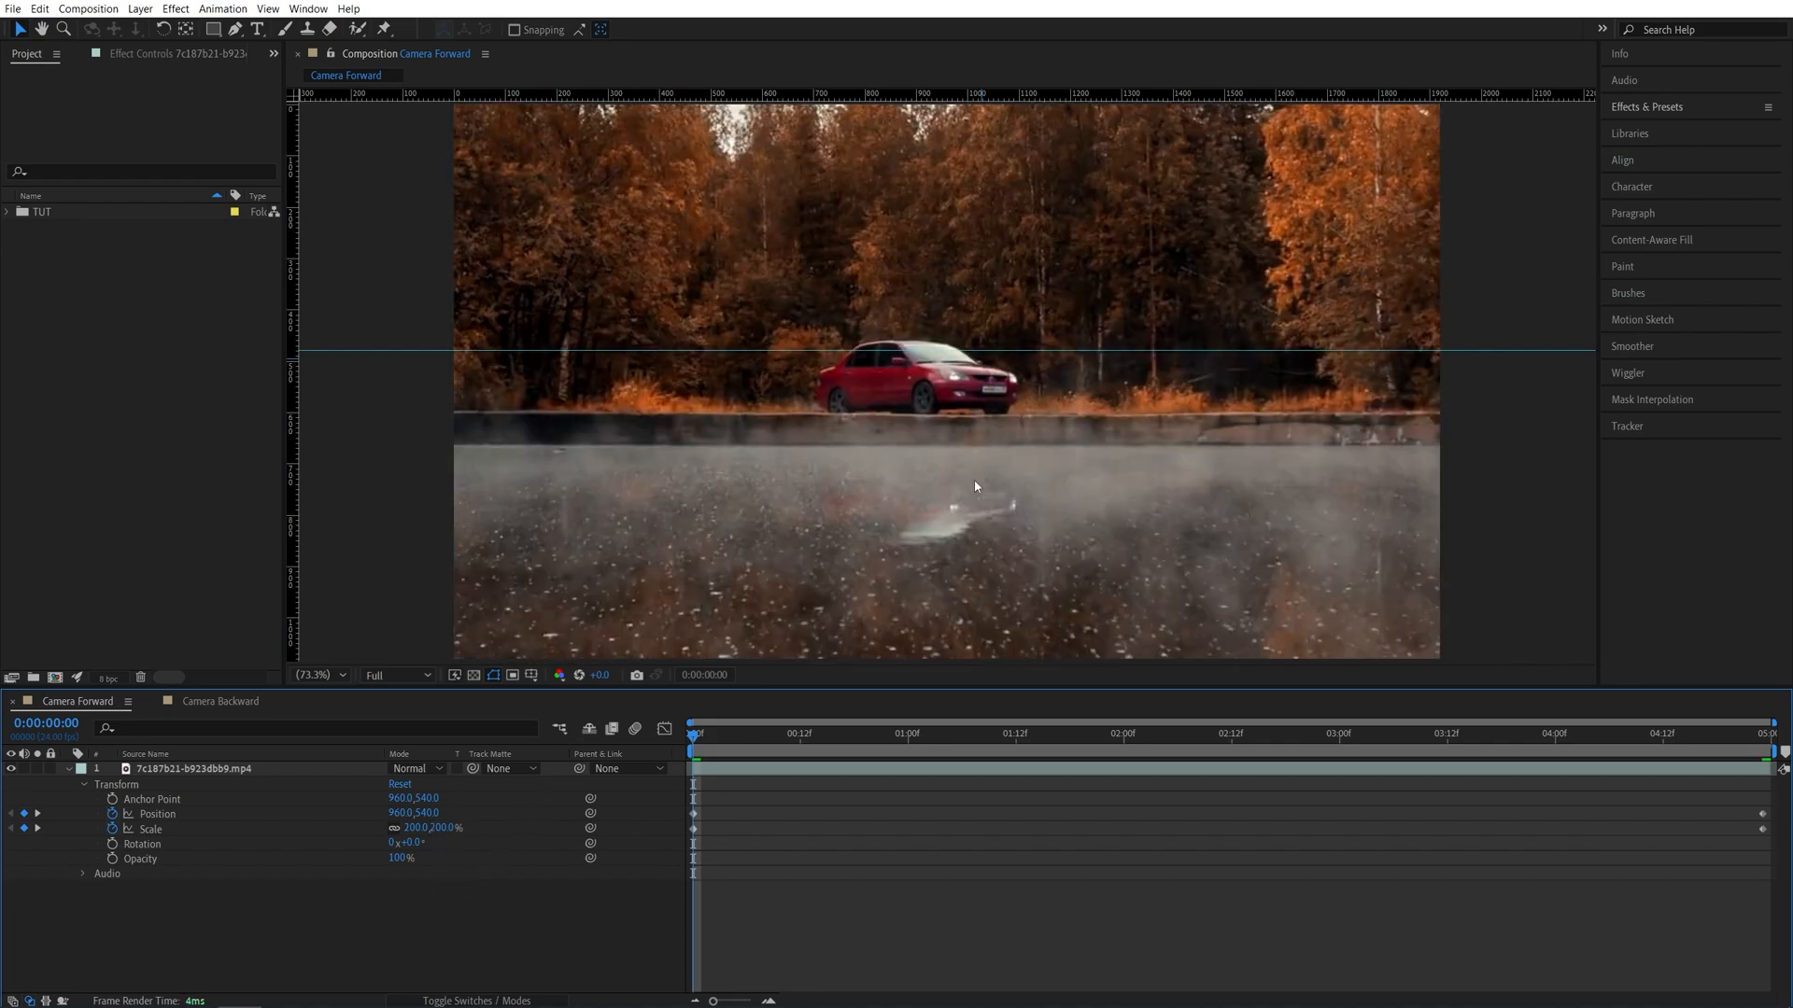
mouse_move(920, 362)
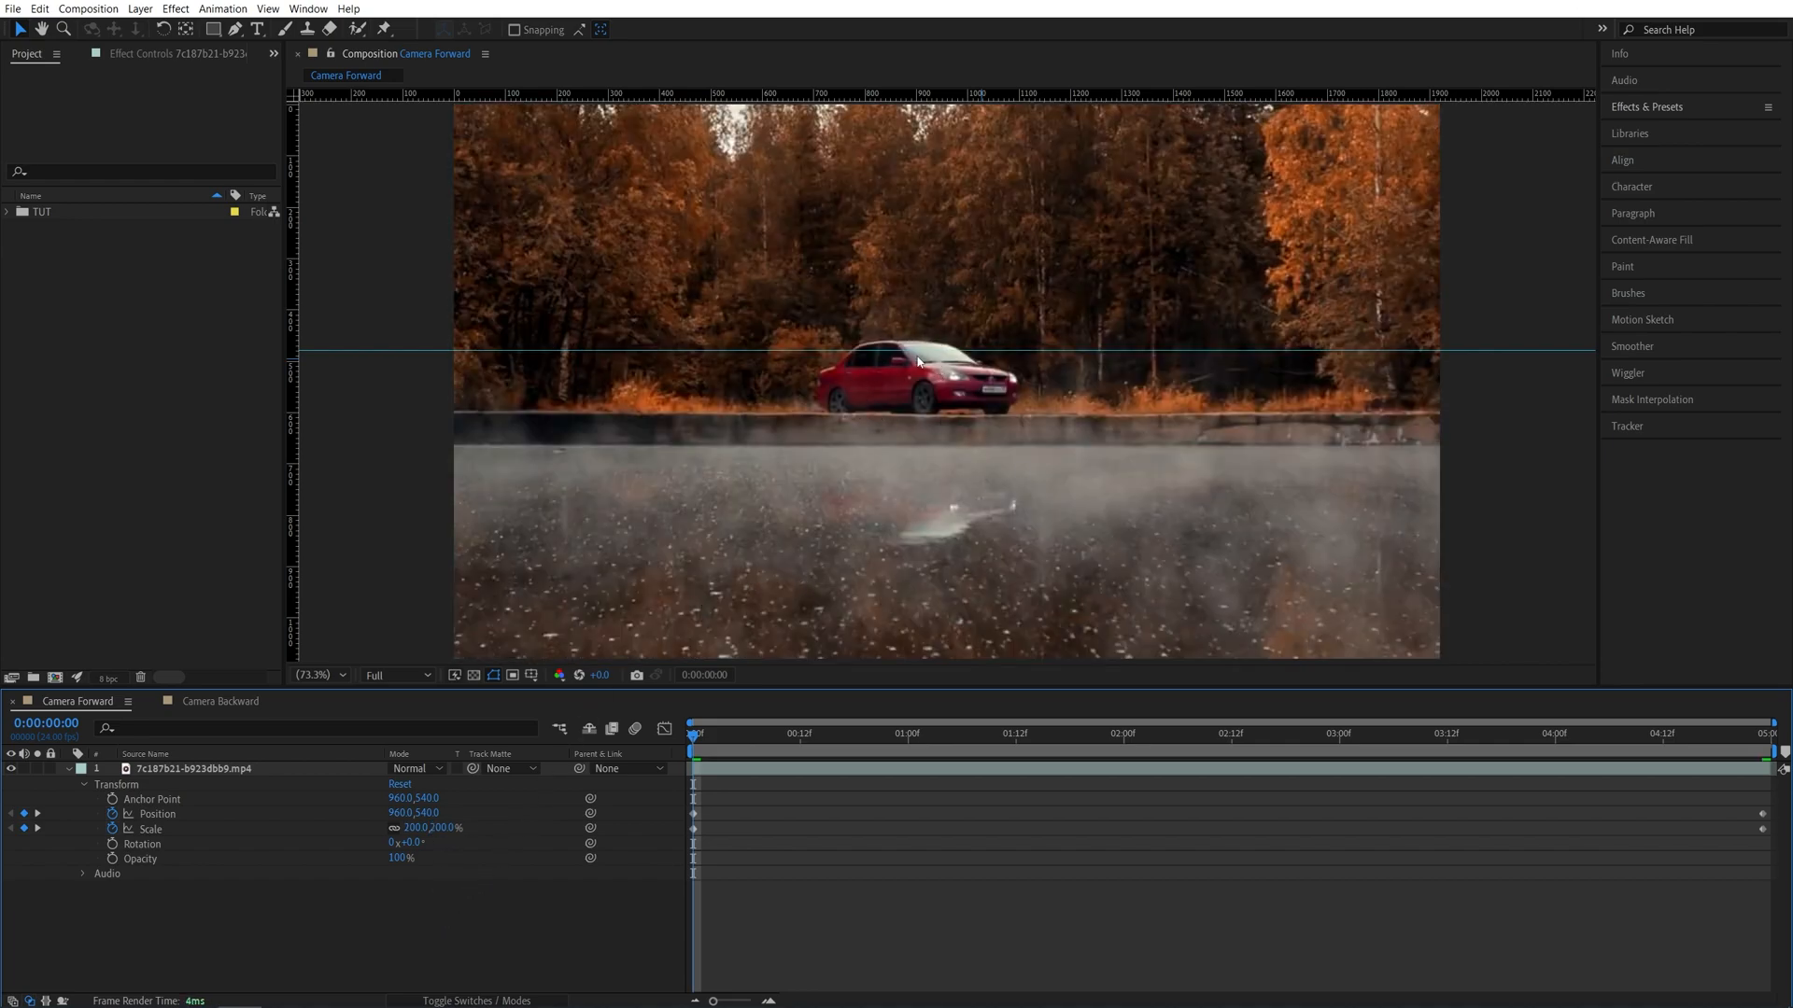
mouse_move(706, 665)
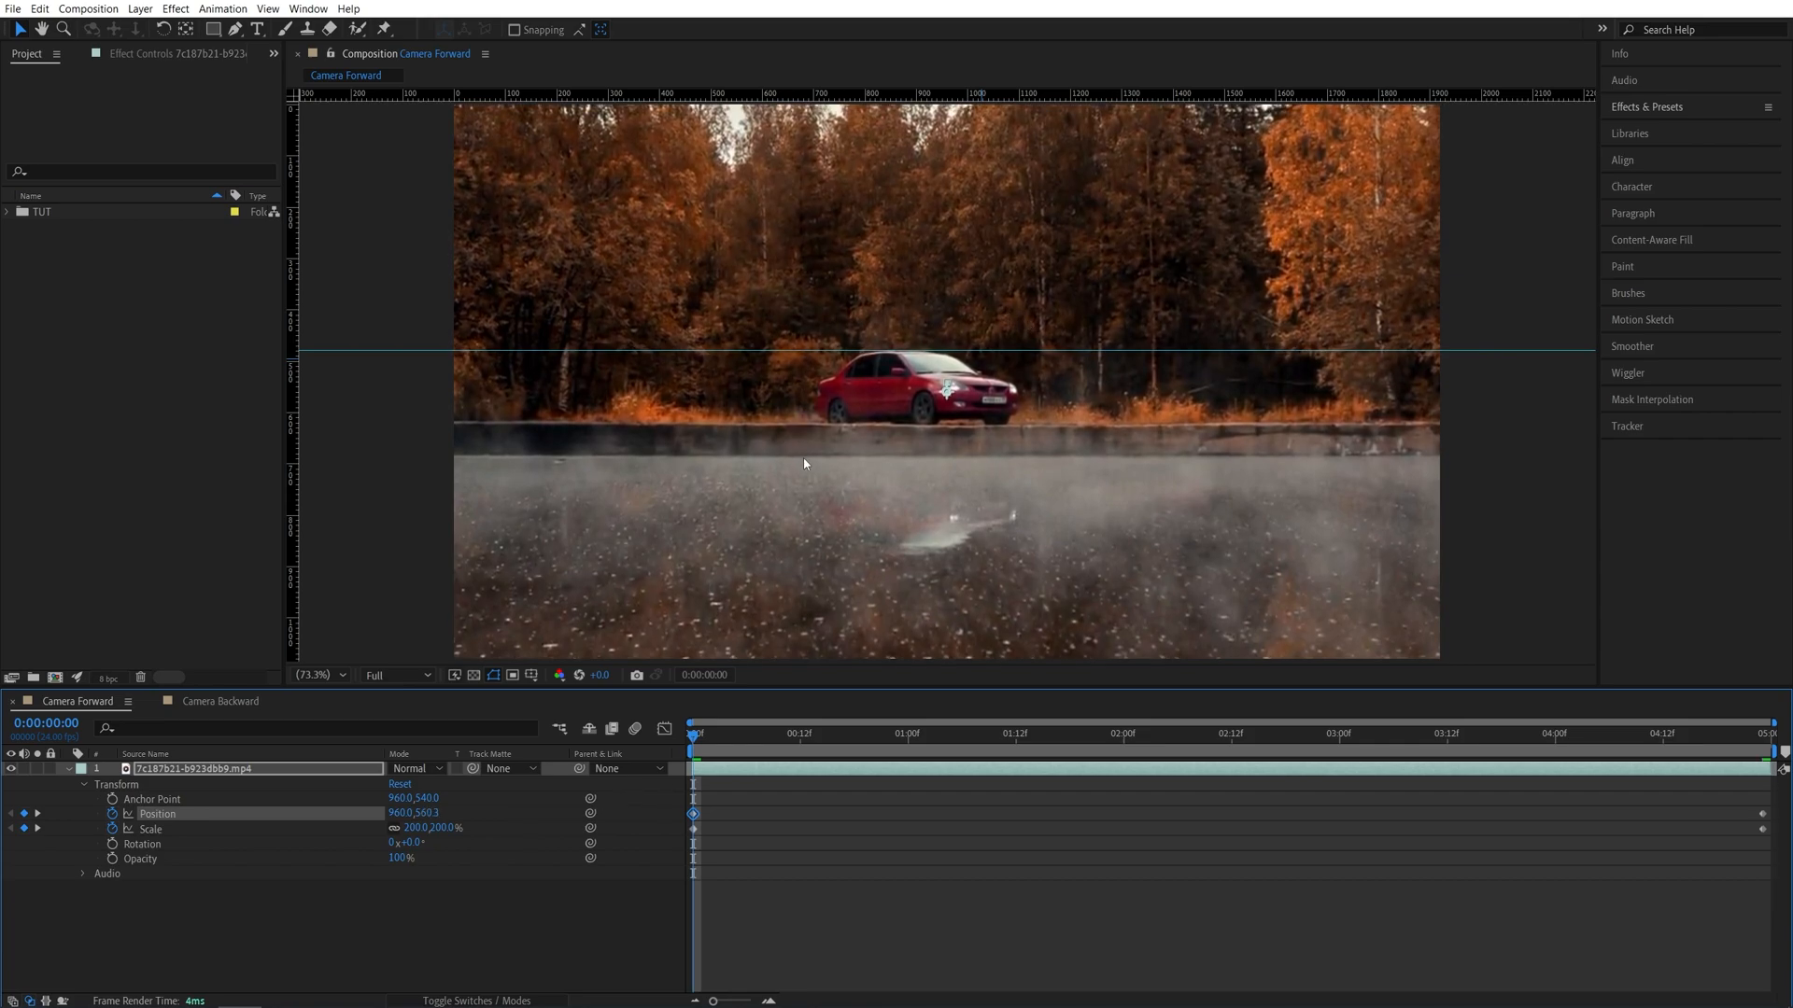
mouse_move(907, 378)
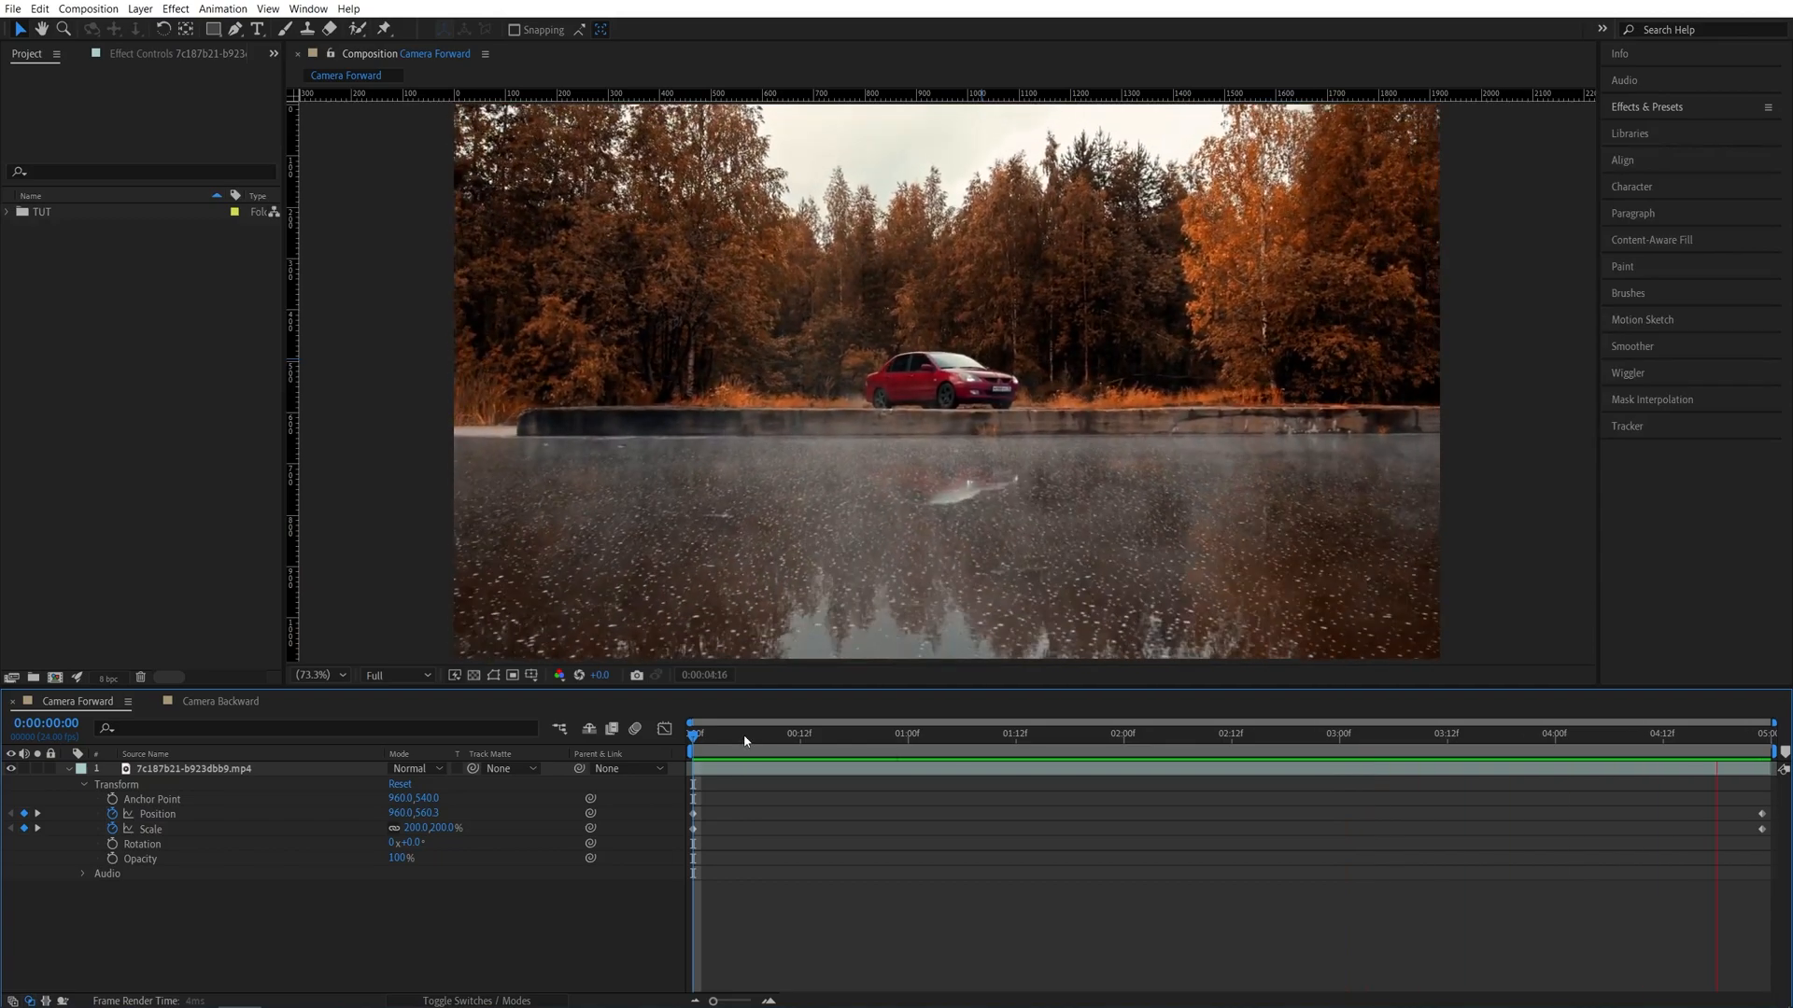
- Preview the Camera Forward dolly zoom, then switch to the Camera Backward composition
click(990, 733)
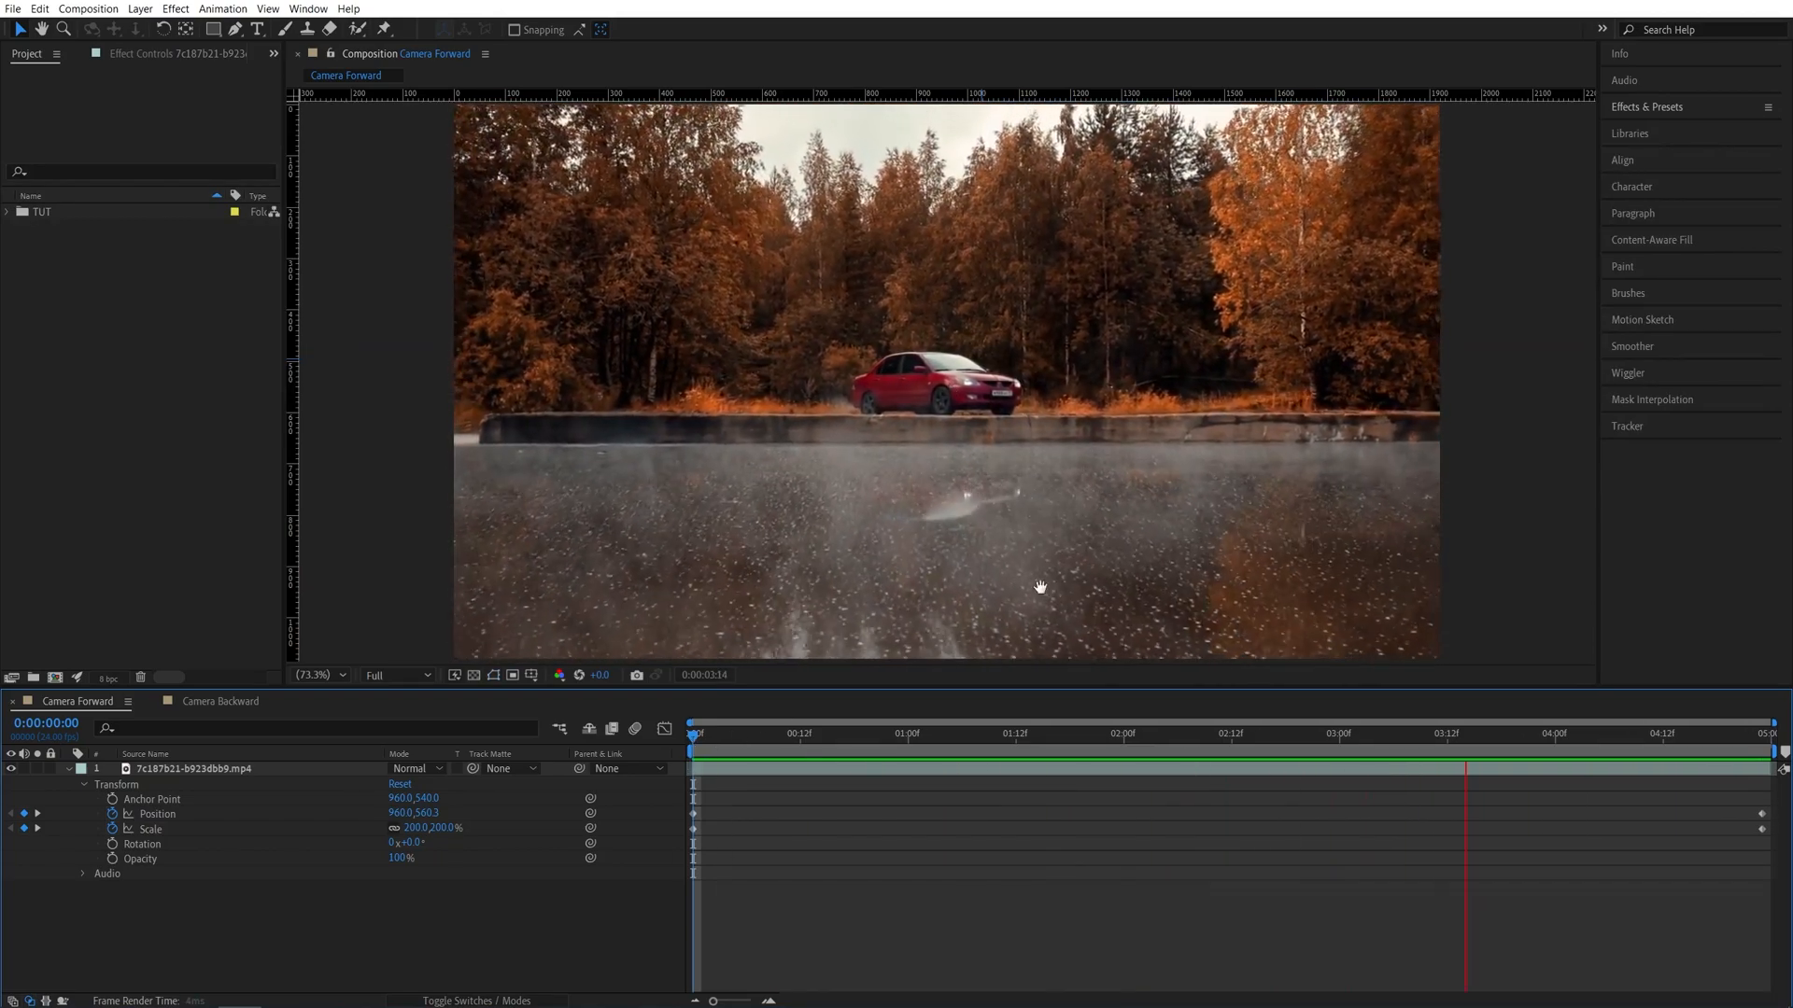
click(219, 701)
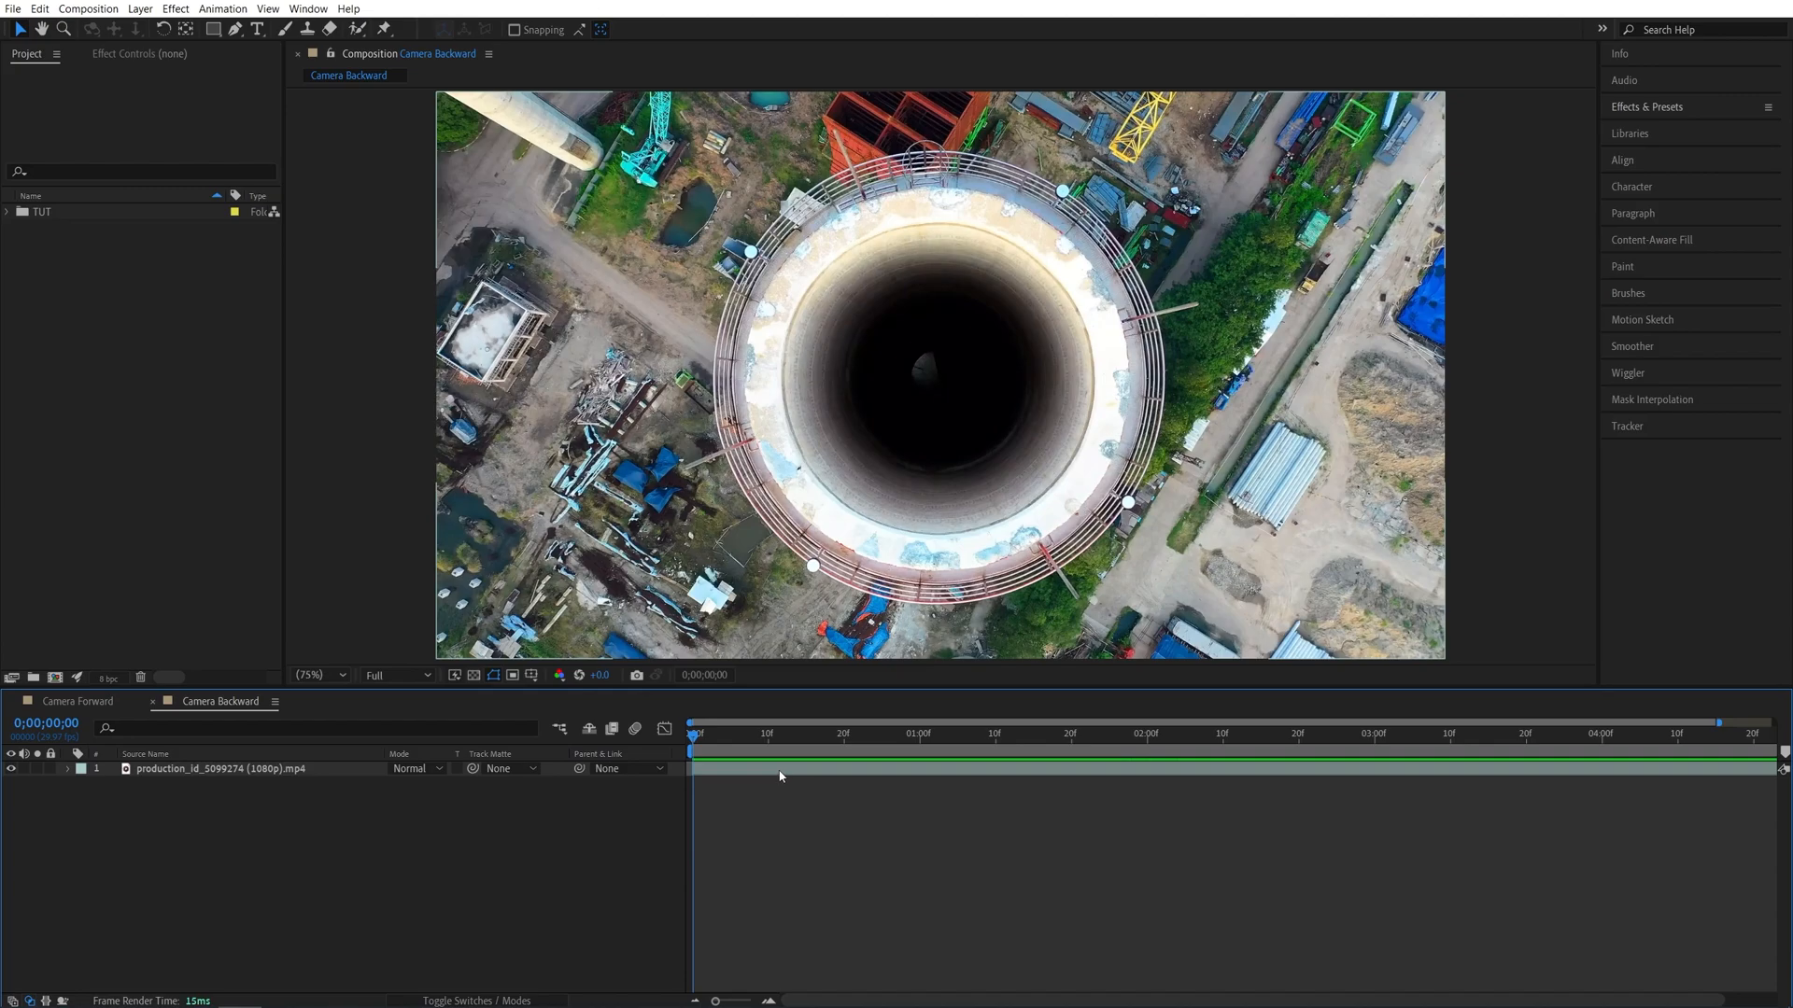
- Select the tower layer, expand Transform, and keyframe Position and Scale at start and end
click(218, 768)
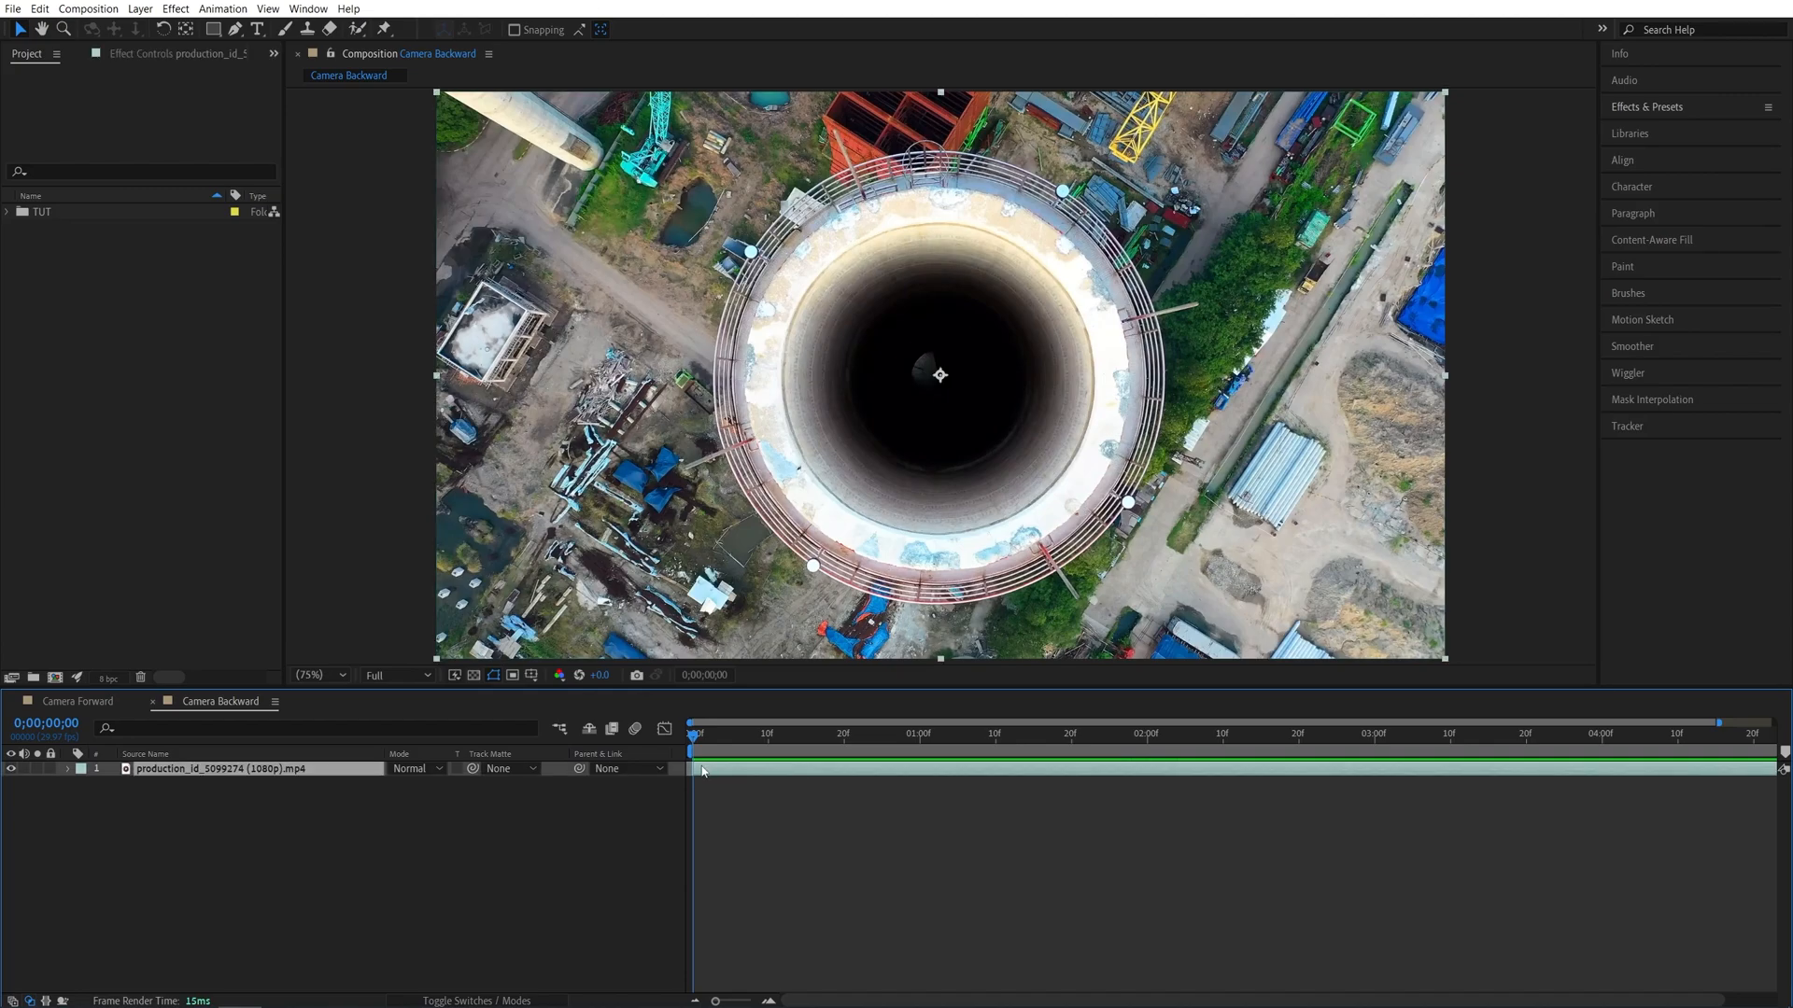
click(82, 769)
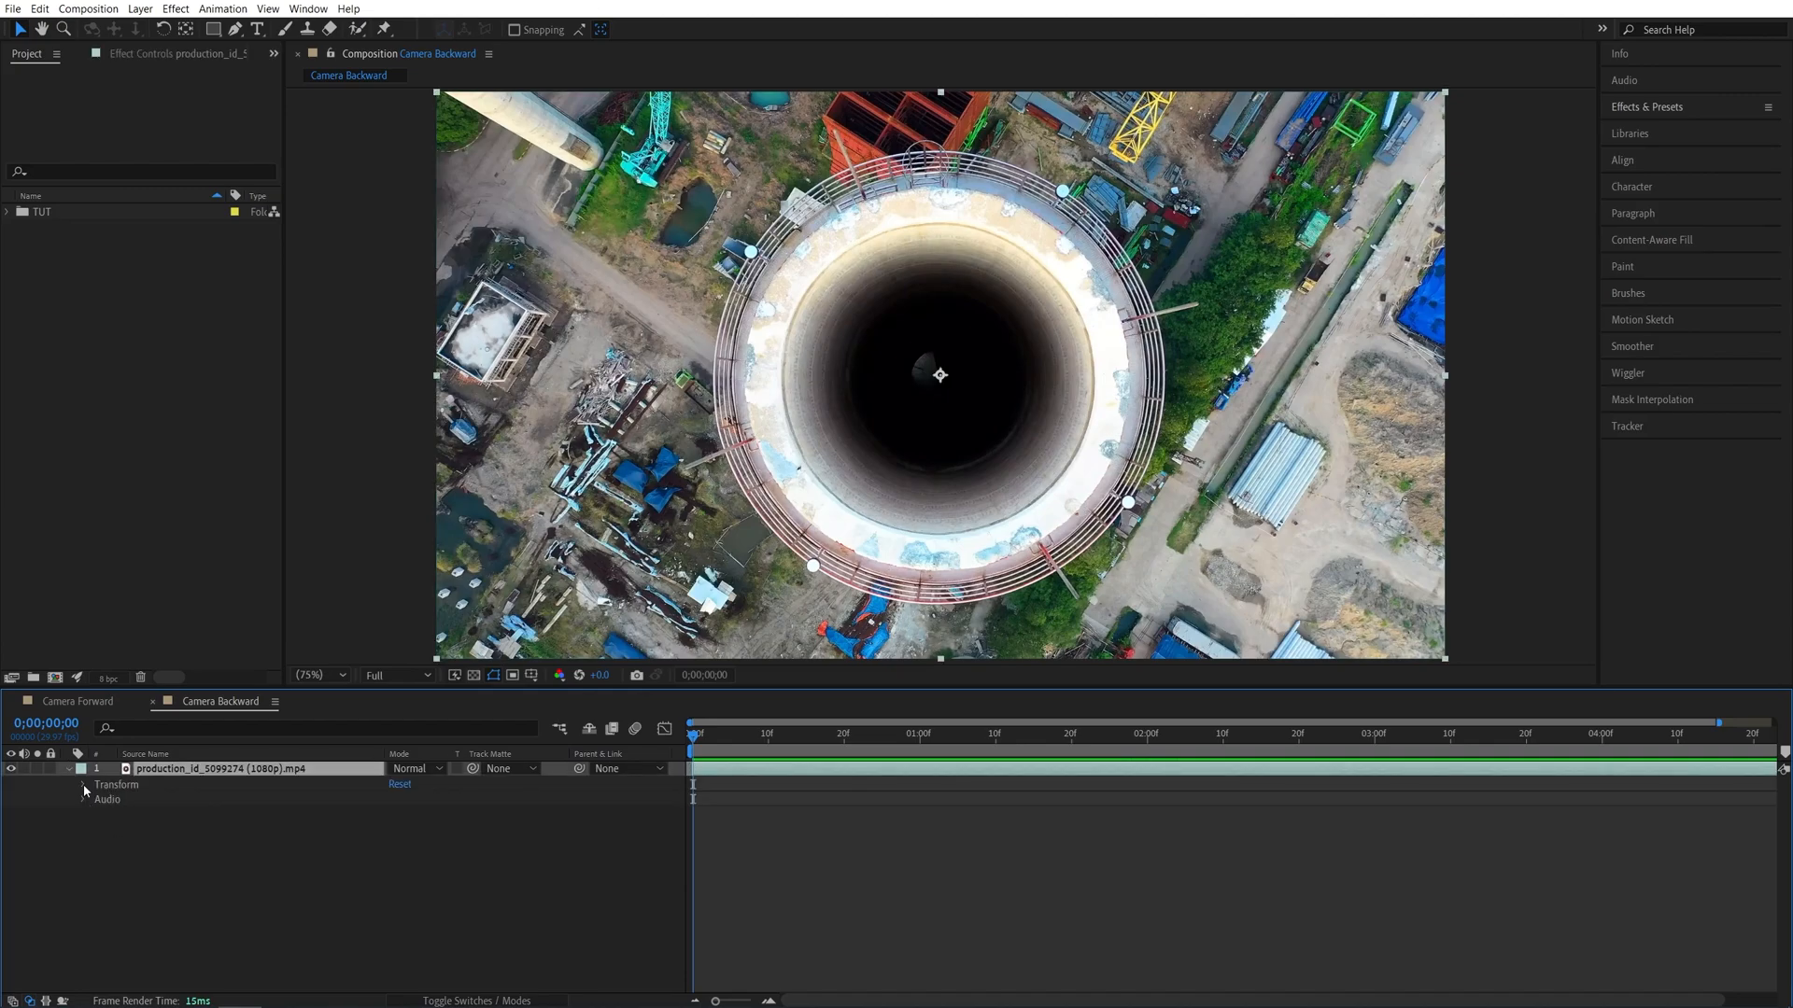
click(83, 785)
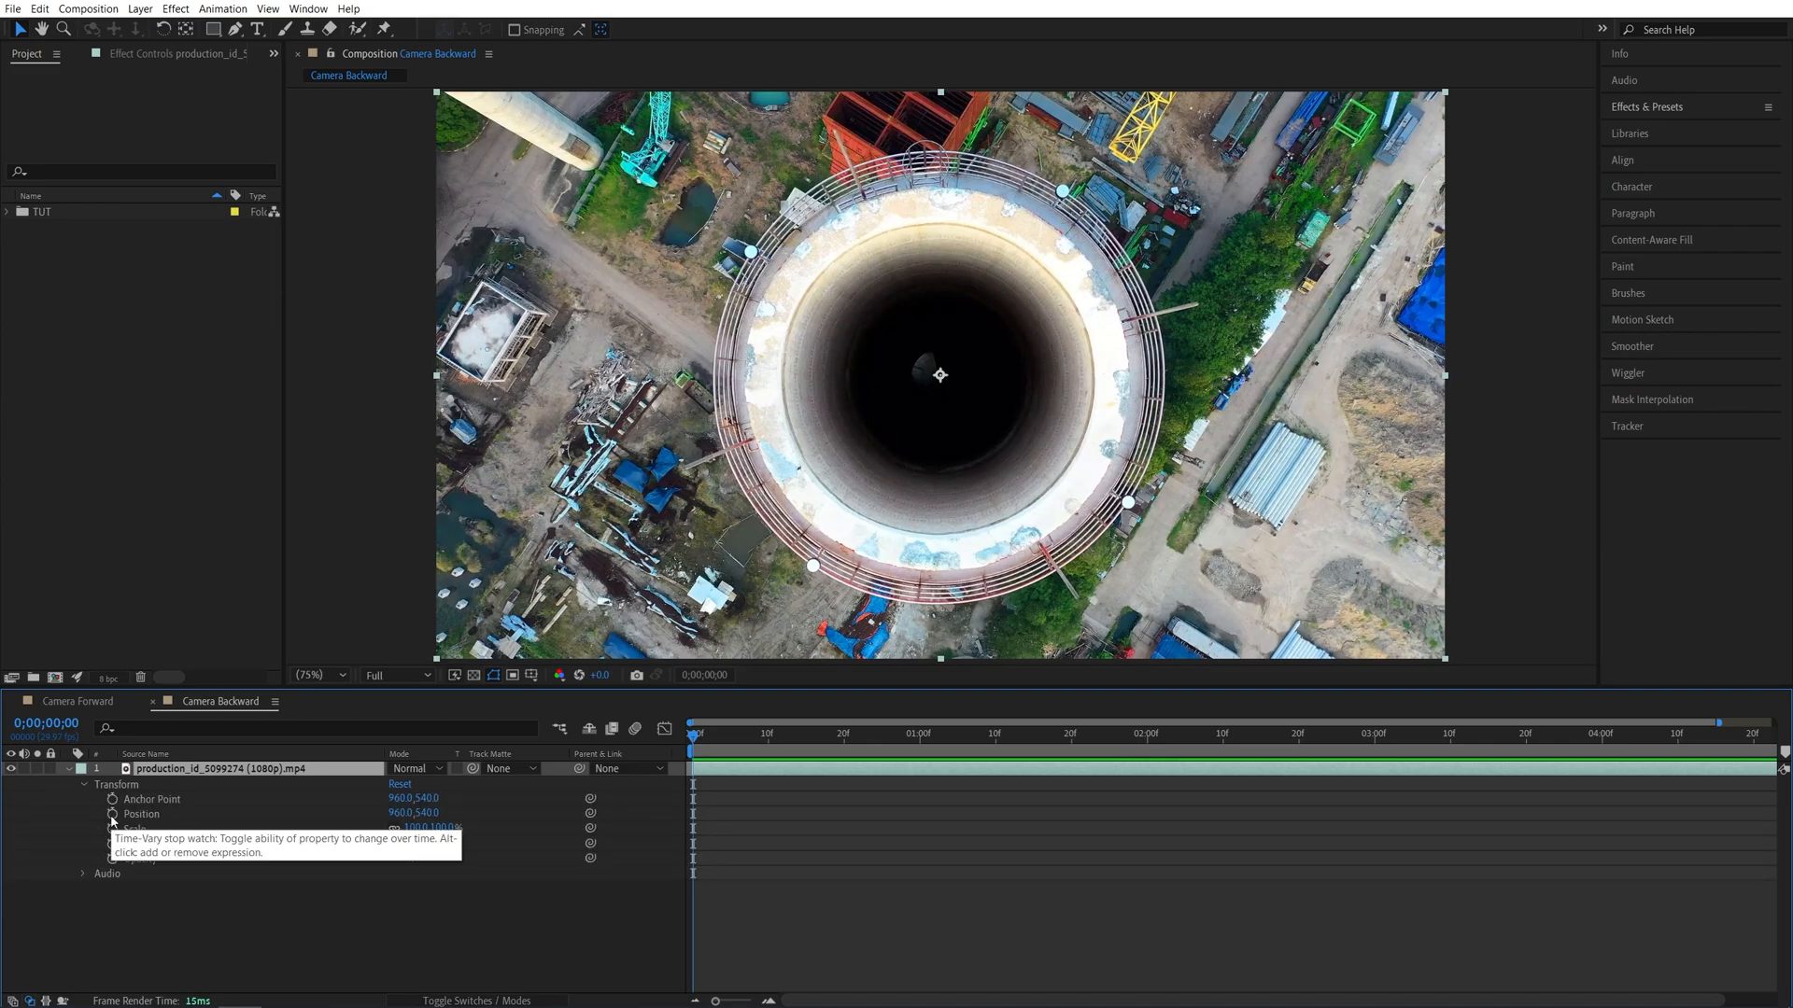
click(1131, 733)
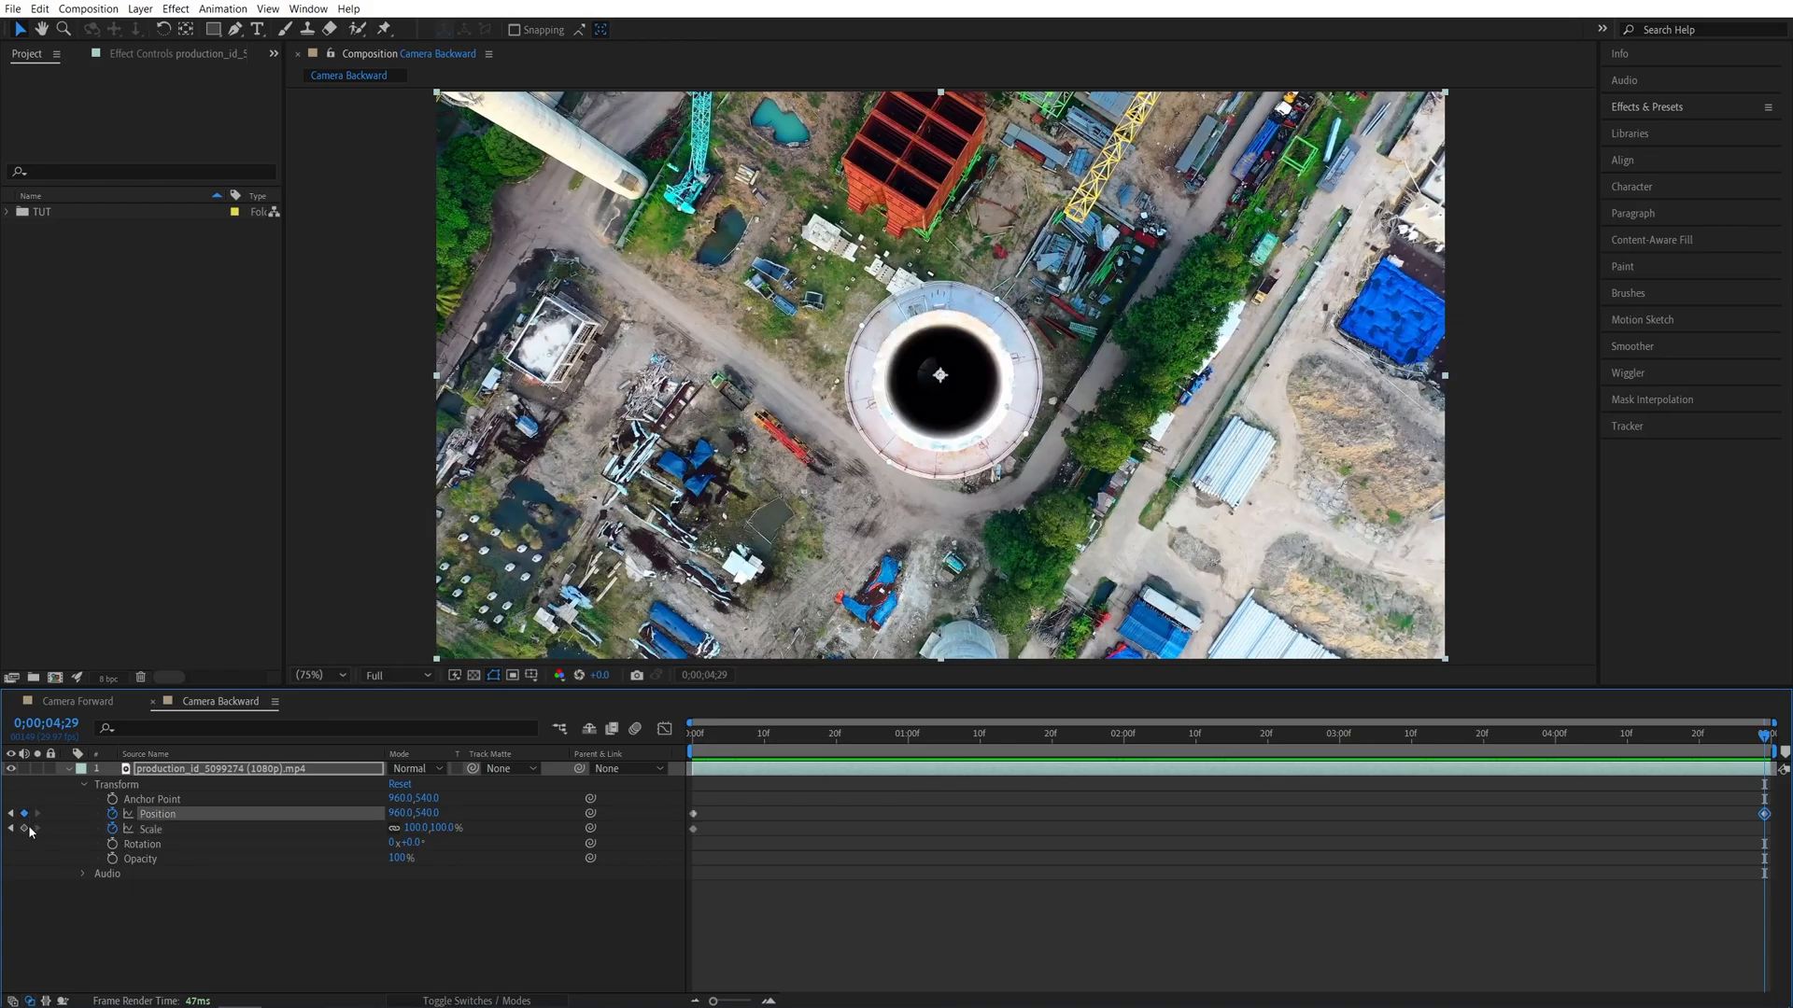
click(150, 828)
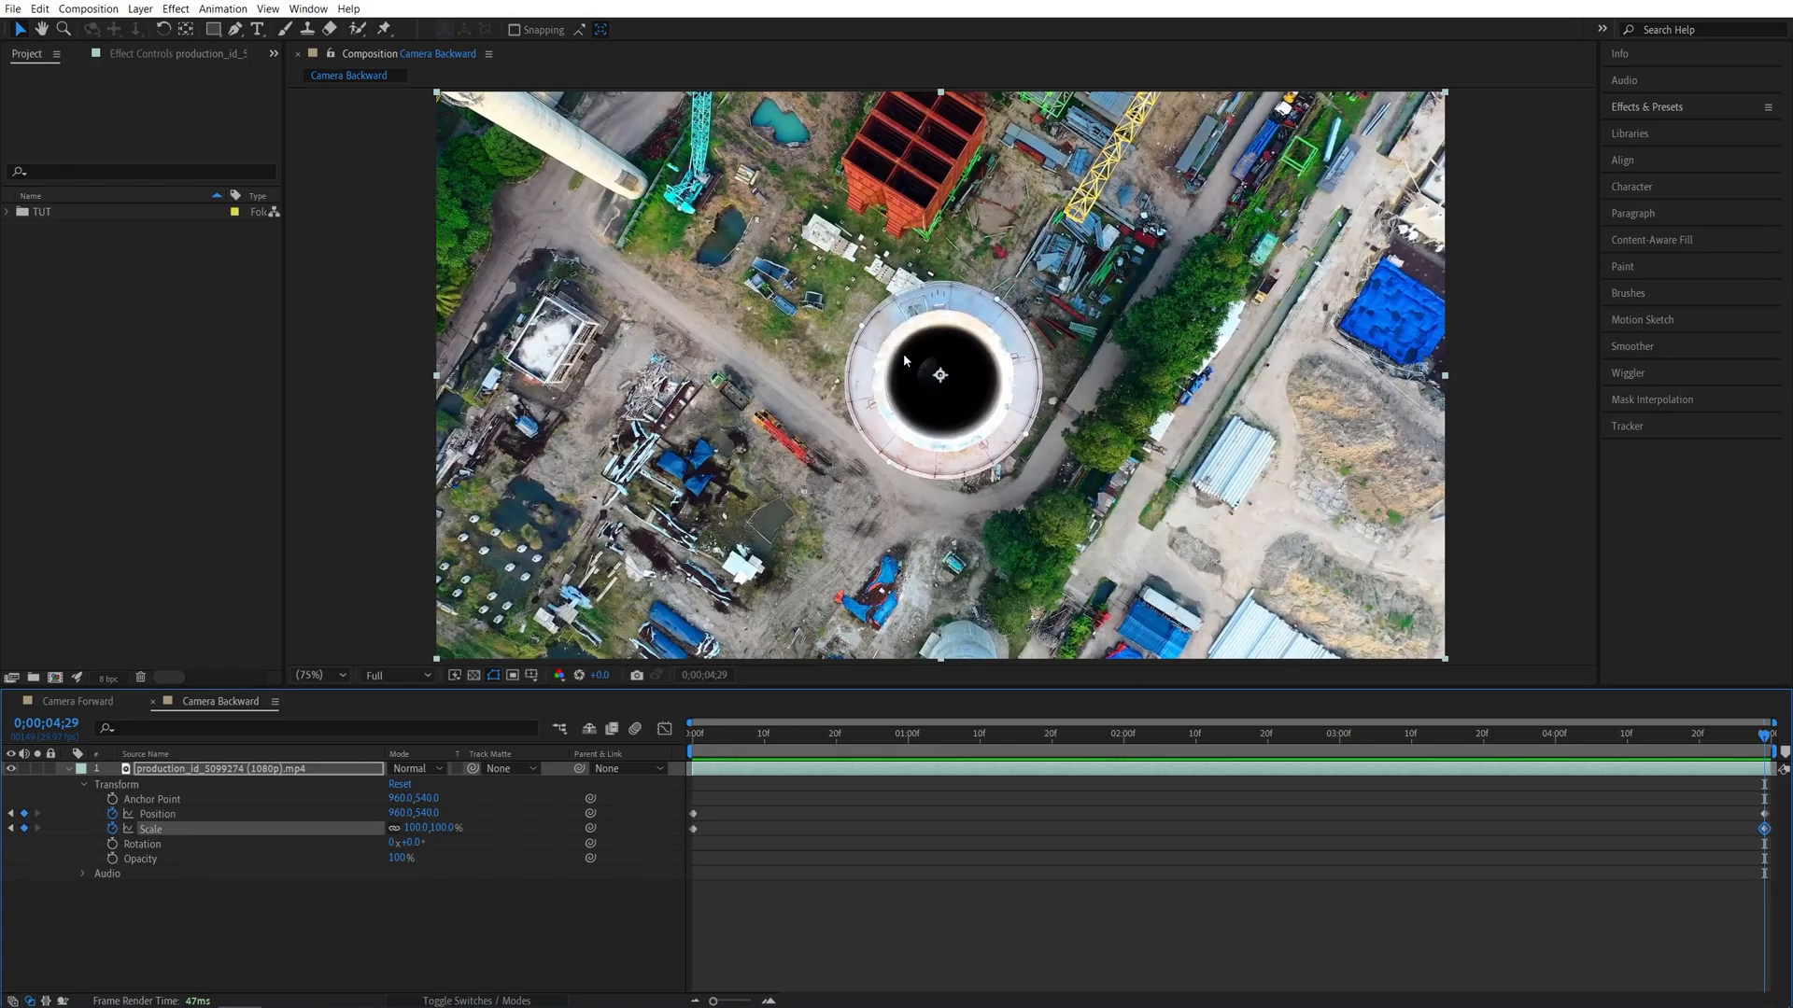
mouse_move(1778, 802)
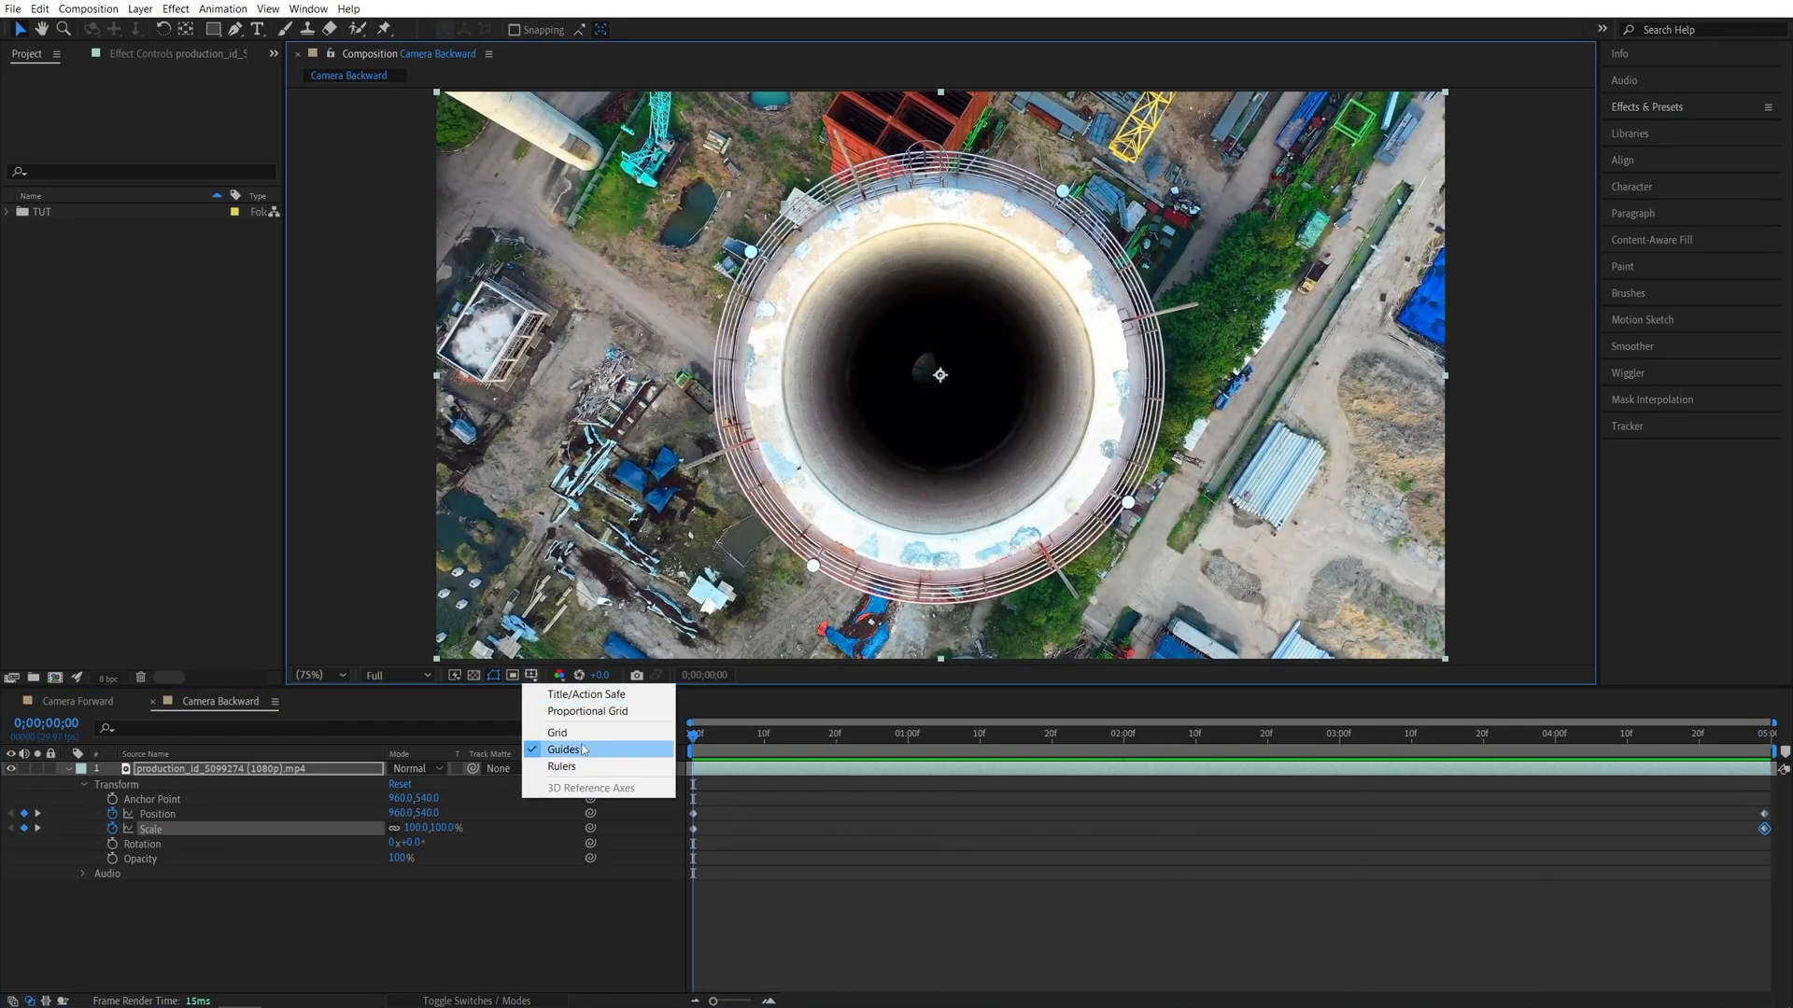
- Turn on rulers over the Camera Backward composition for placing guides
click(561, 765)
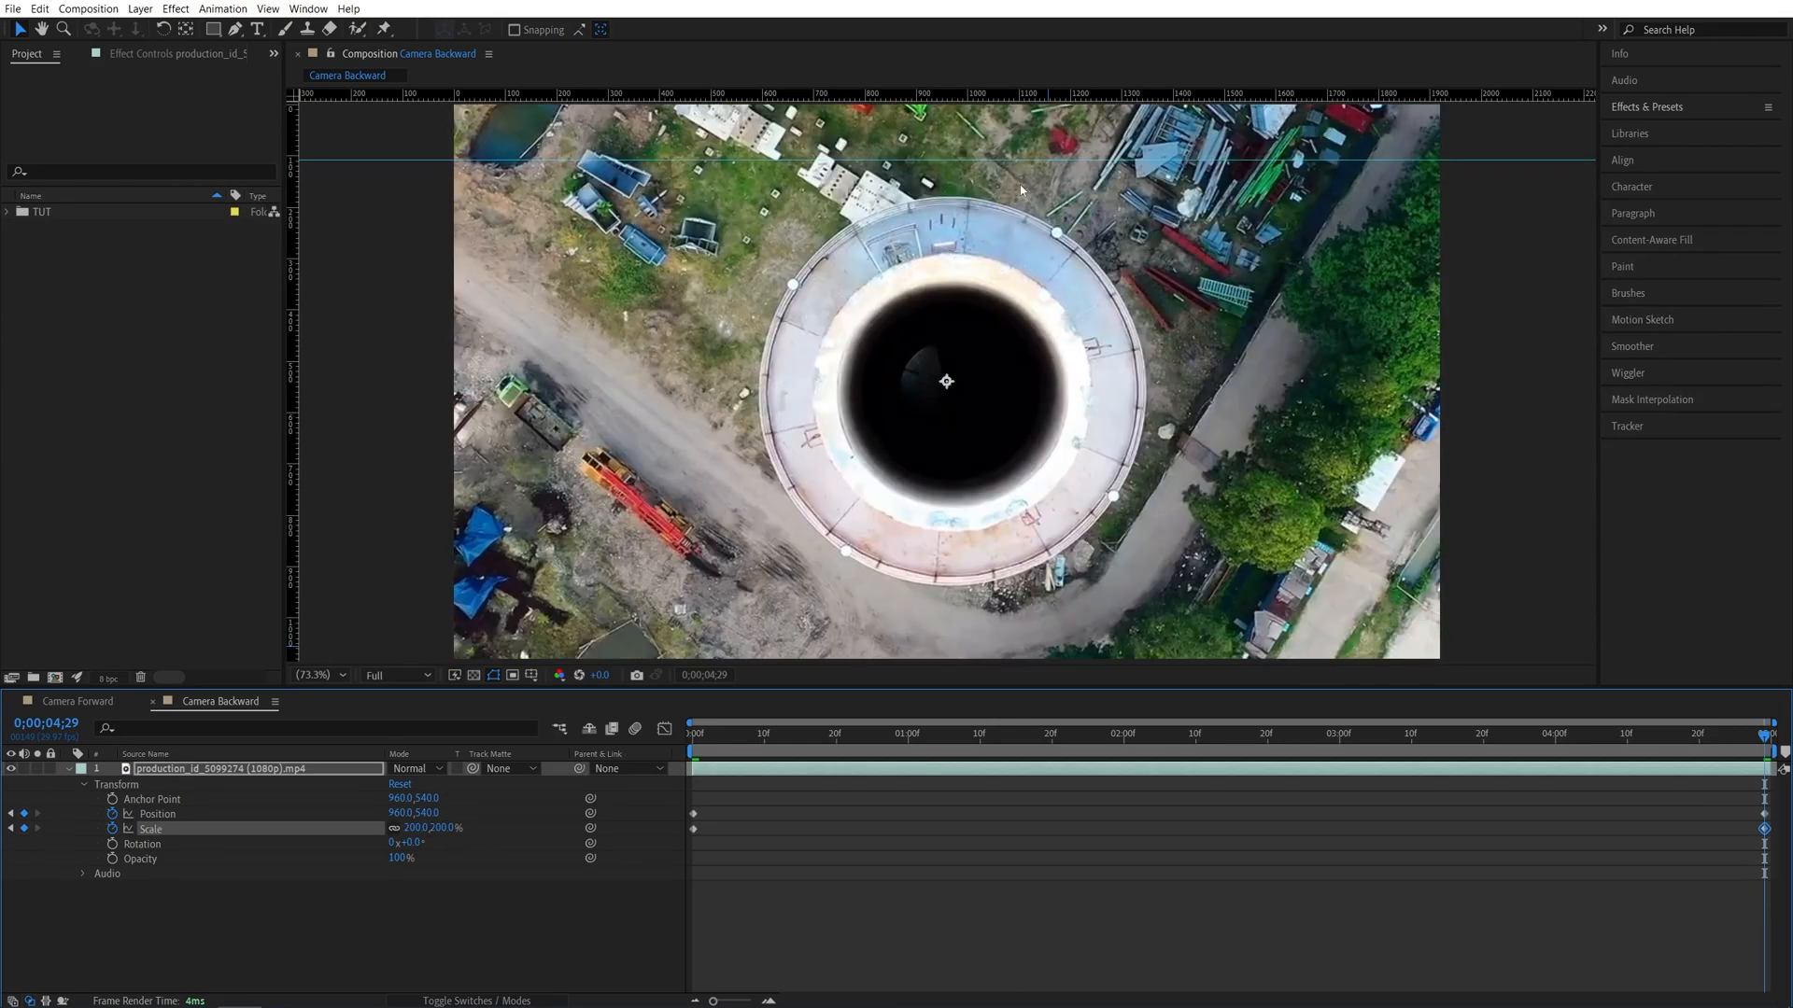
mouse_move(980, 234)
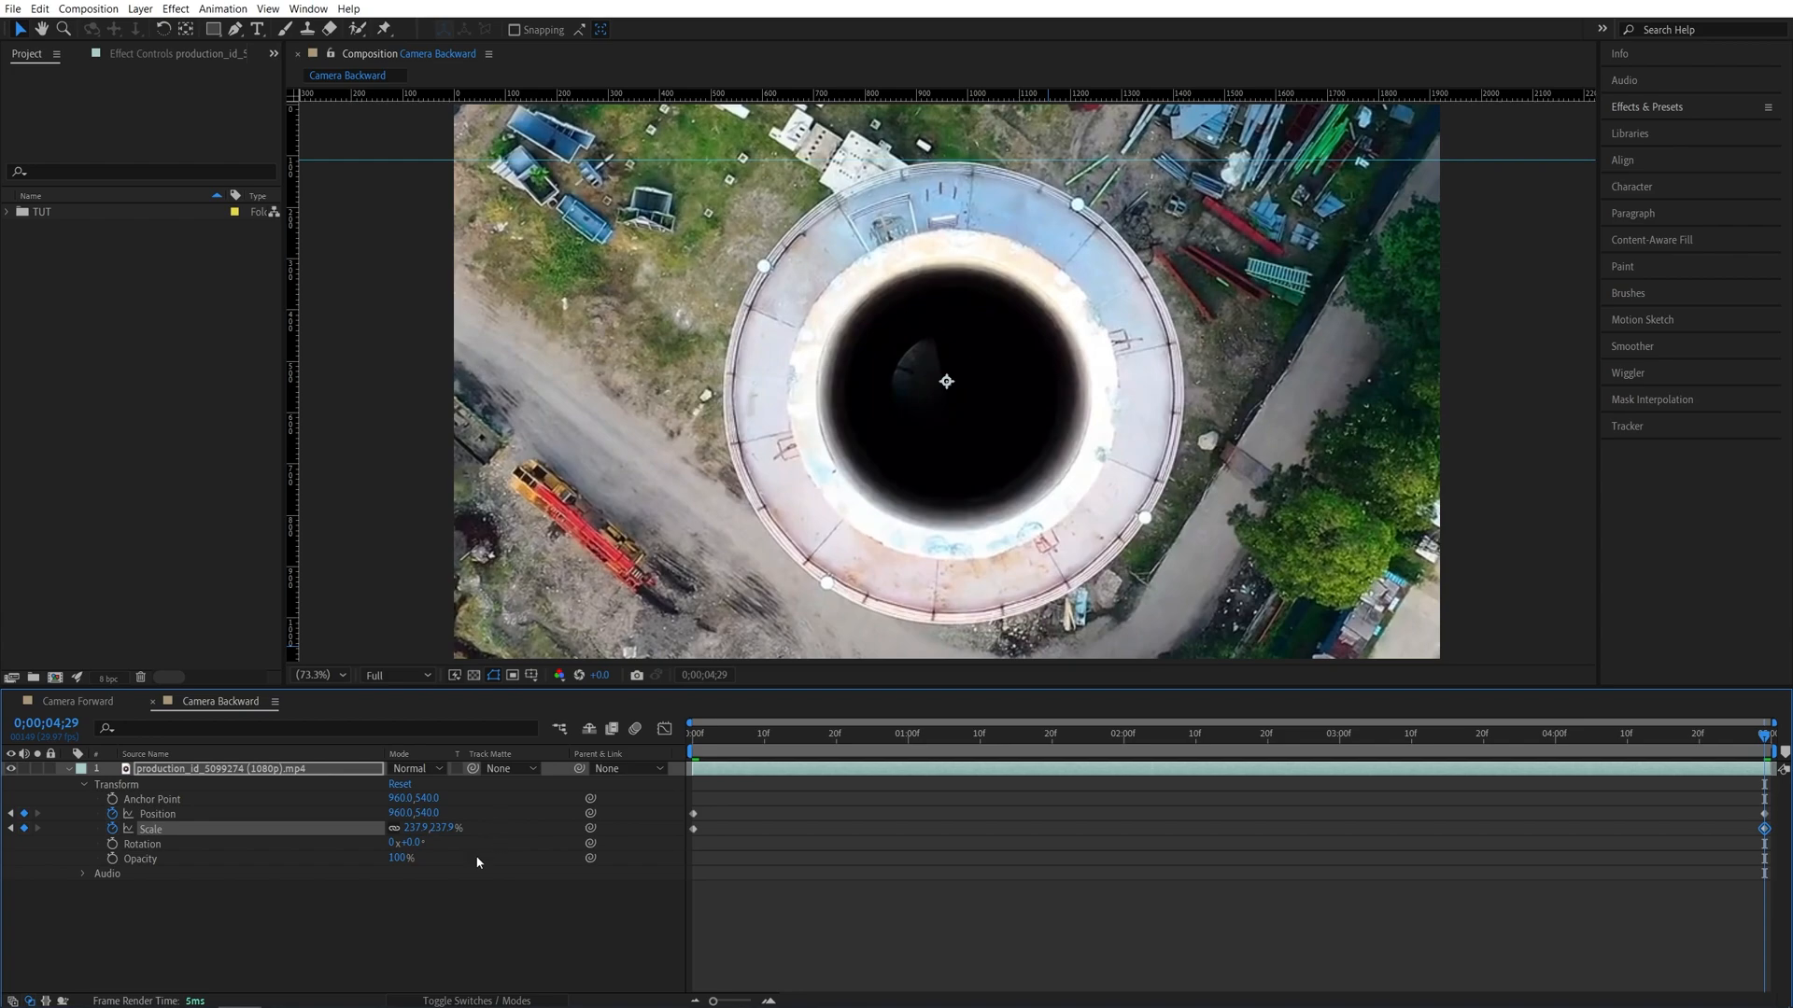
mouse_move(516, 881)
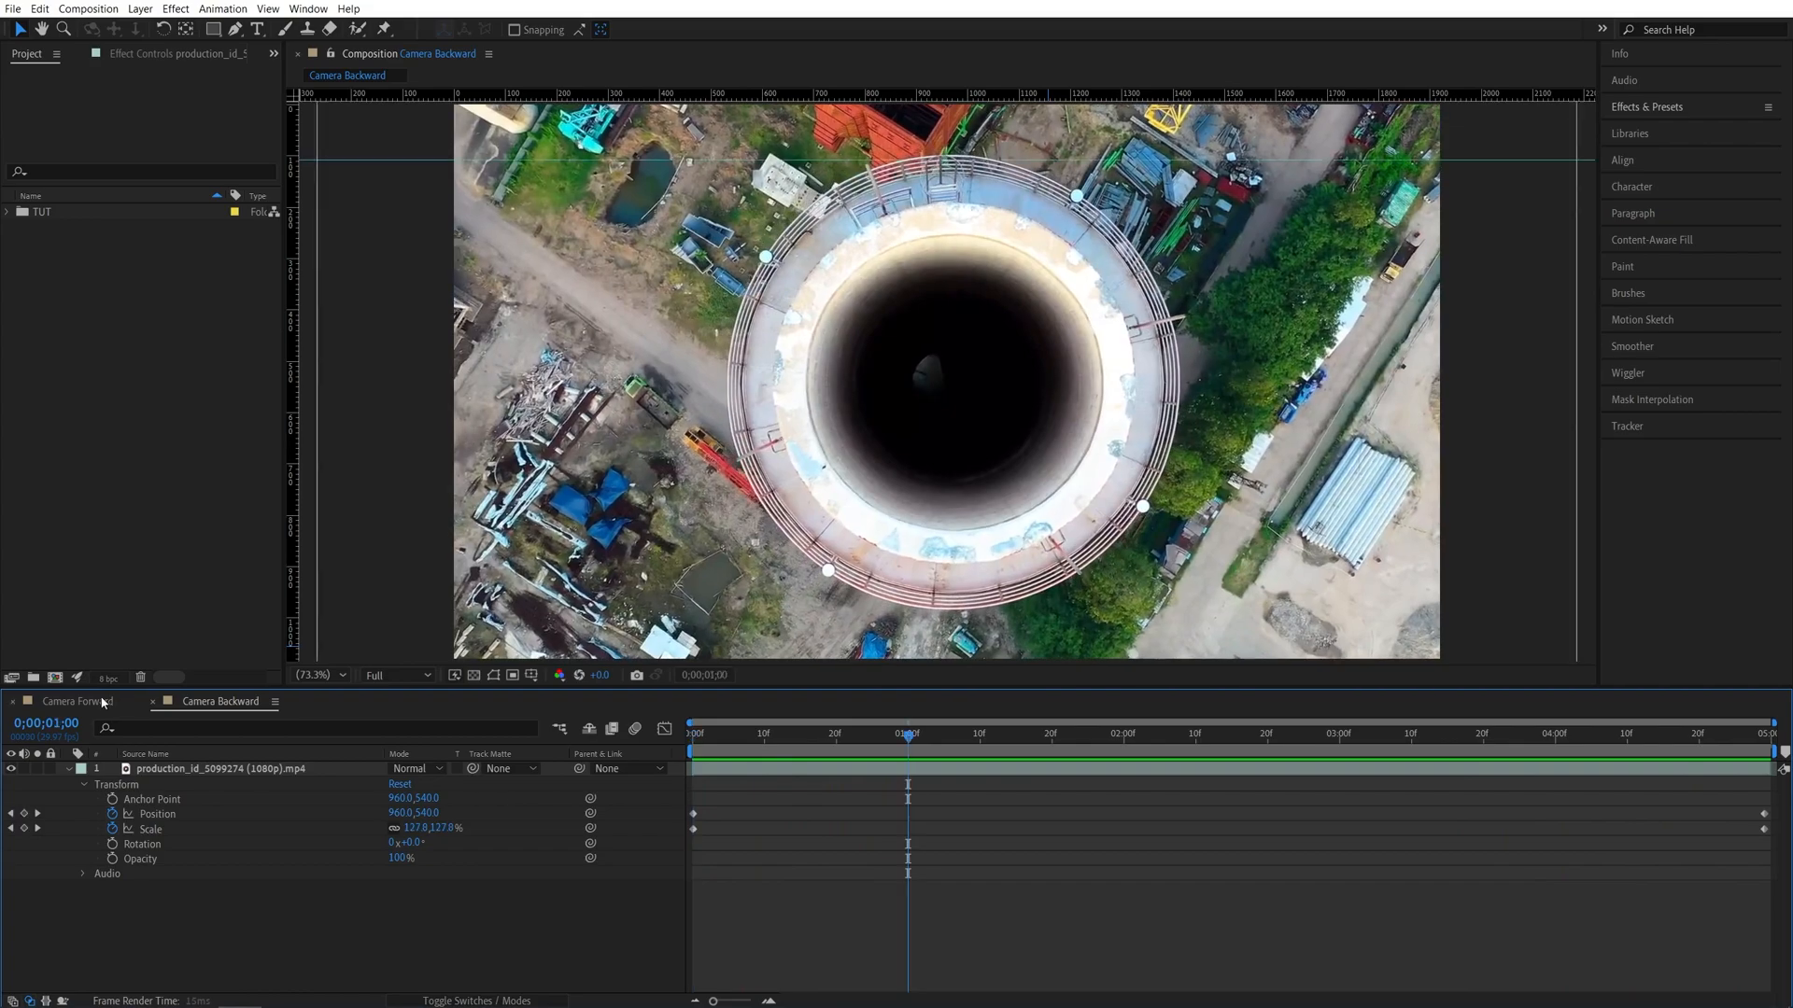
- Switch back to the Camera Forward composition after checking the tower zoom
click(77, 702)
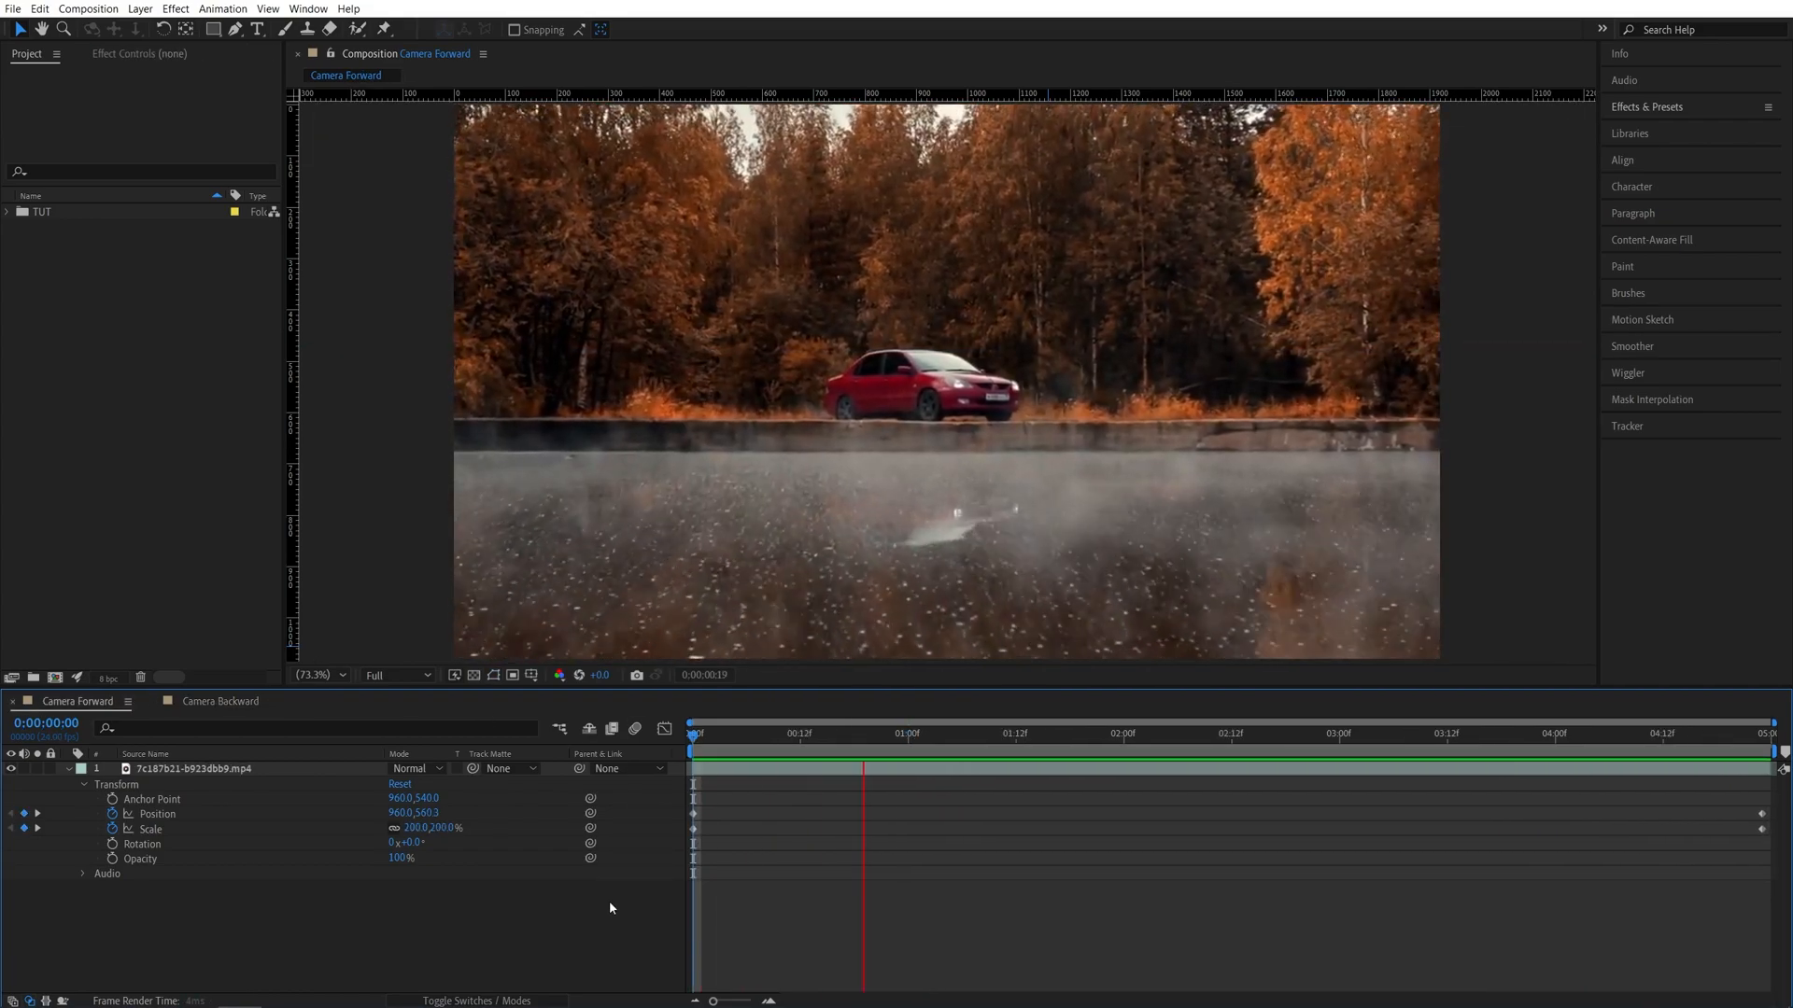